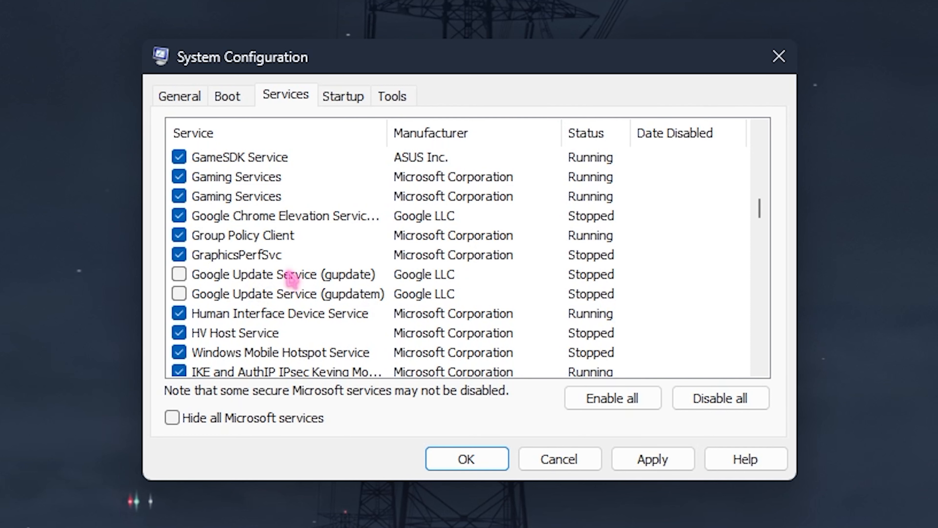
Switch System Configuration to its Startup page
left_click(344, 96)
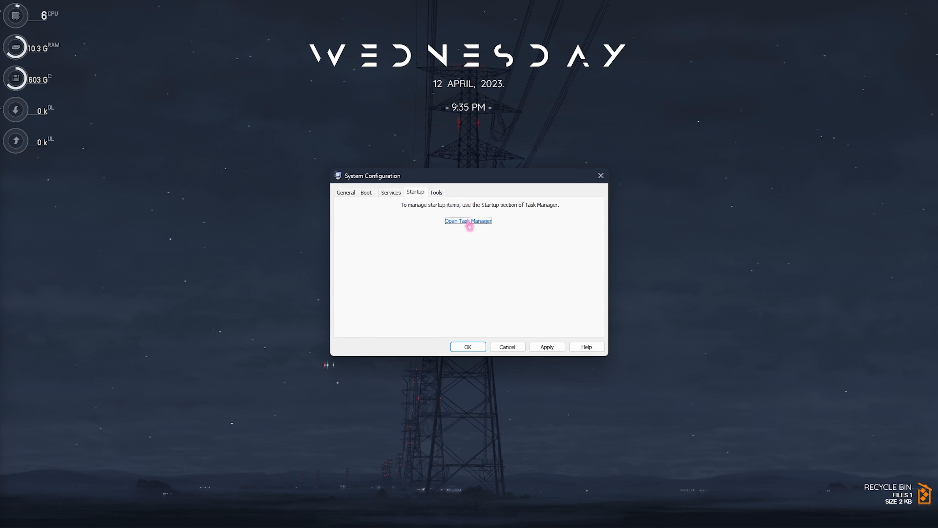
Review the Startup apps list in Task Manager, scrolling through the enabled entries
left_click(468, 221)
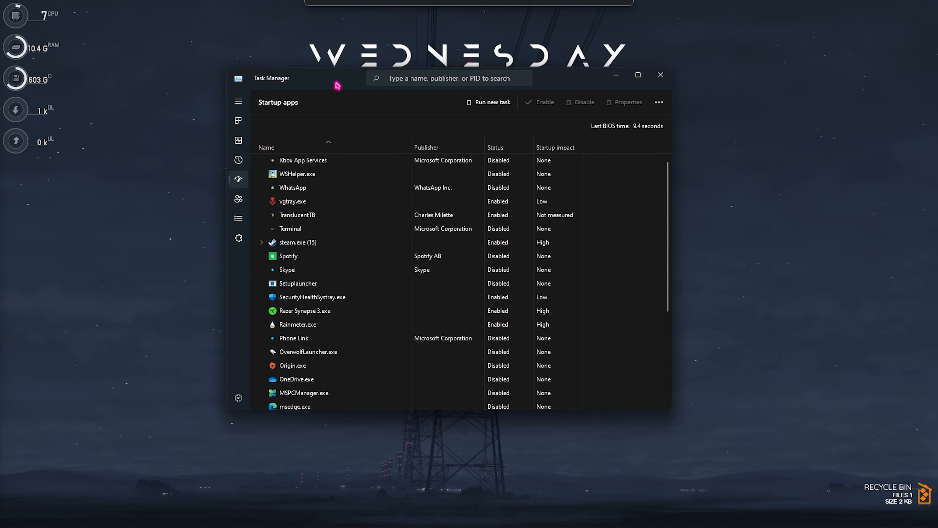
mouse_move(236, 181)
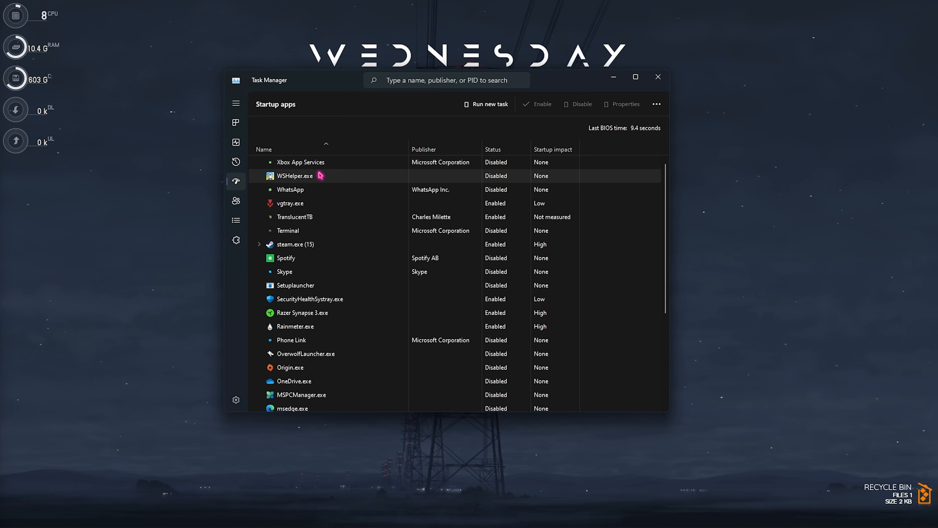
mouse_move(322, 236)
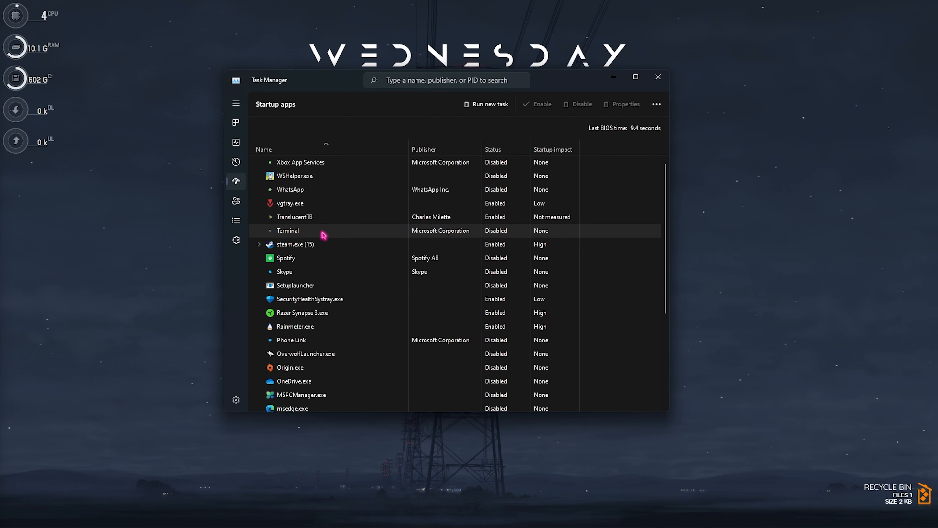
scroll("down", 3)
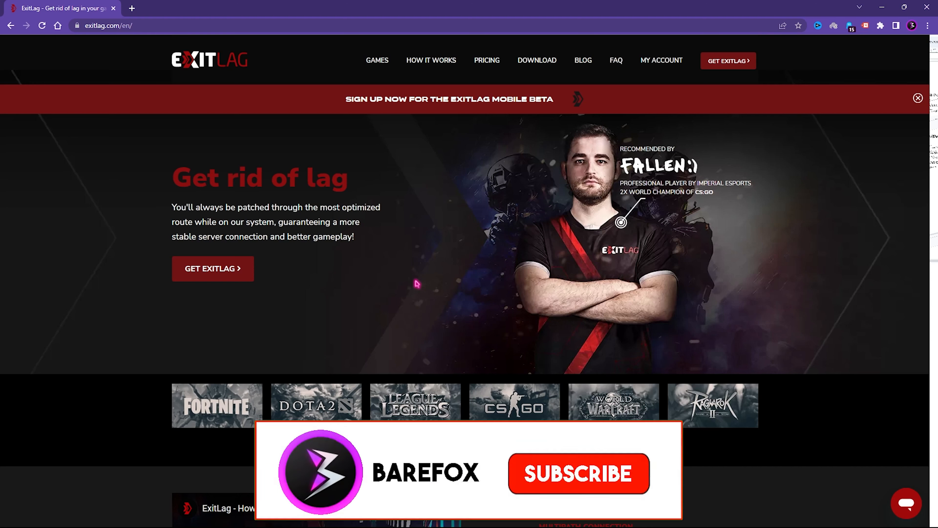
Bring up the ExitLag app from the taskbar
left_click(578, 477)
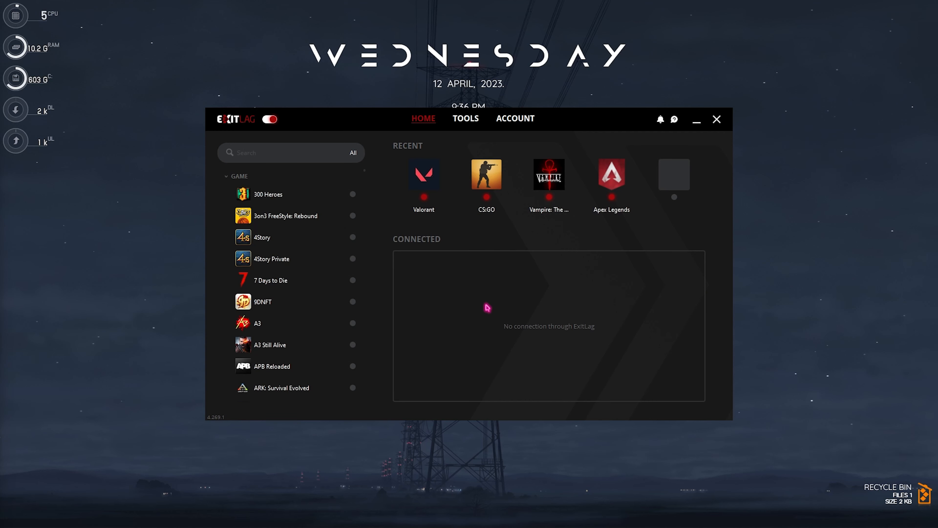
mouse_move(405, 275)
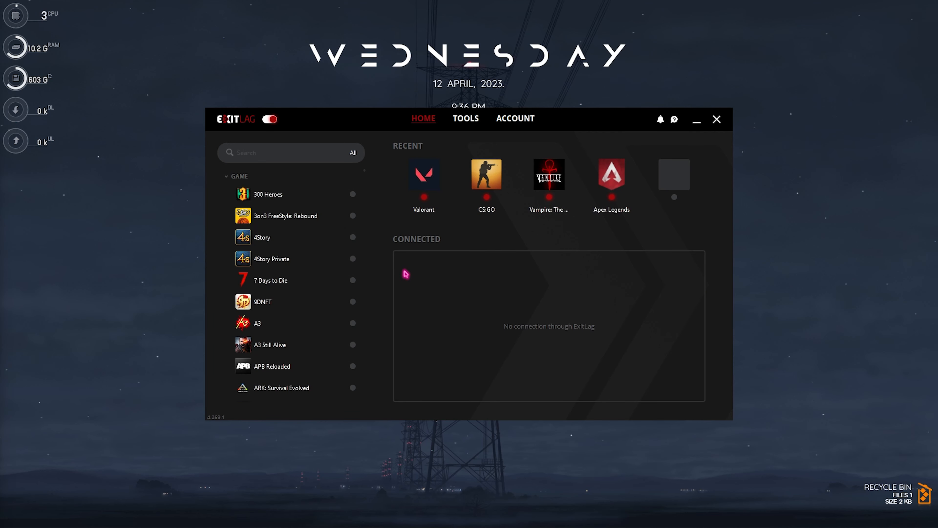
Find Overwatch 2 by searching 'over' and show its route settings
type("over")
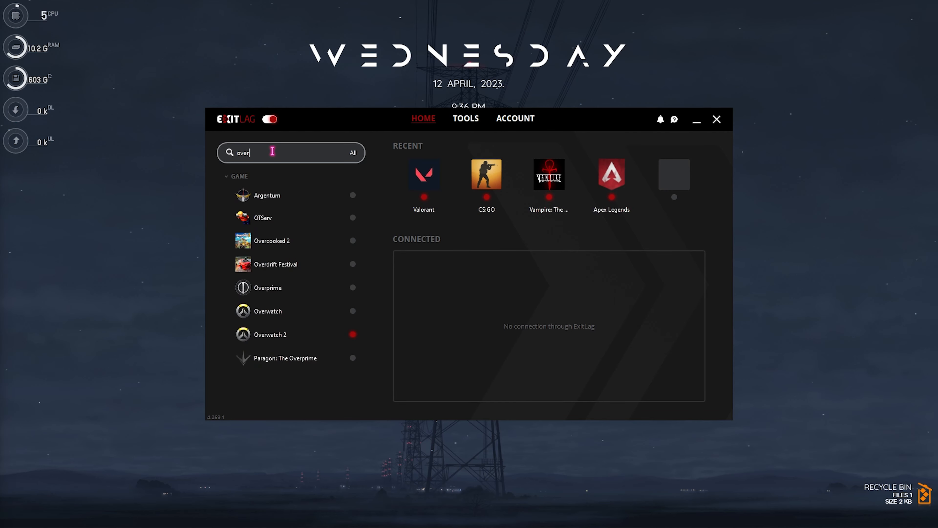
left_click(270, 335)
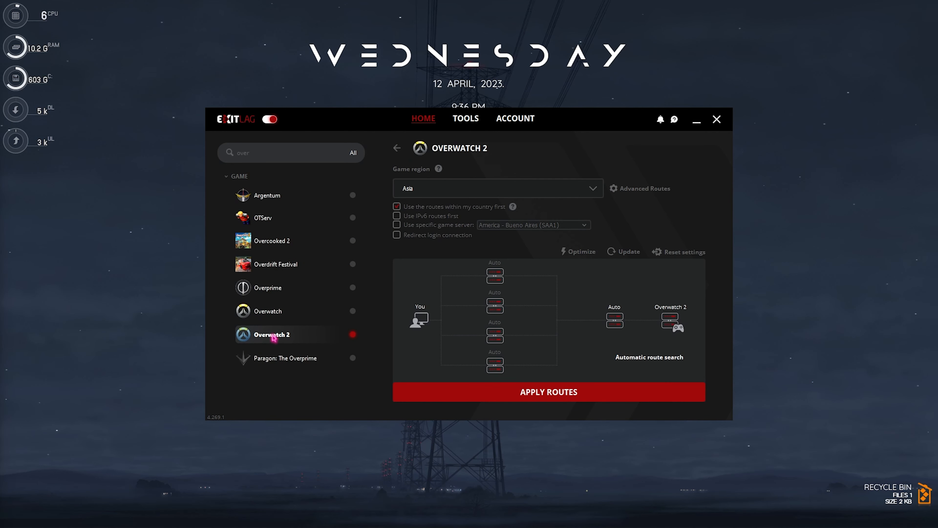
mouse_move(429, 199)
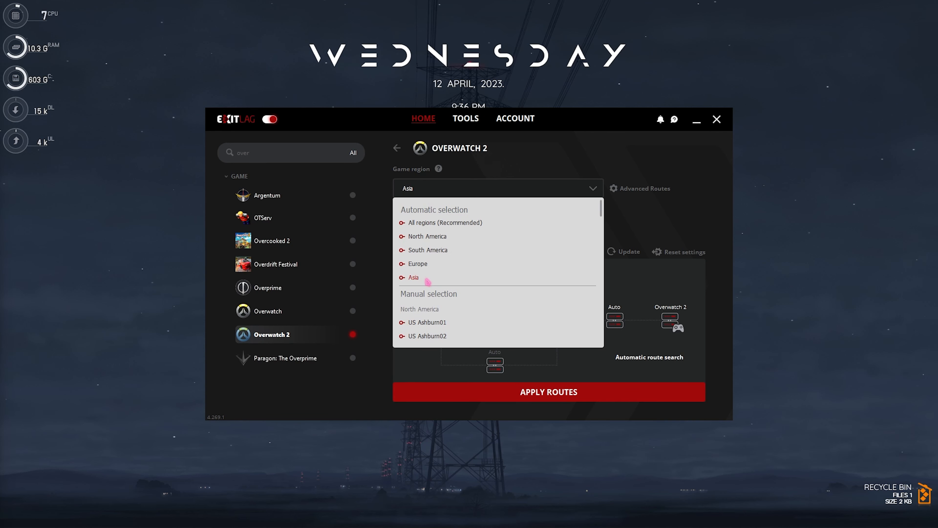
Route Overwatch 2 through the AE Dubai01 server and apply the routes
scroll("down", 3)
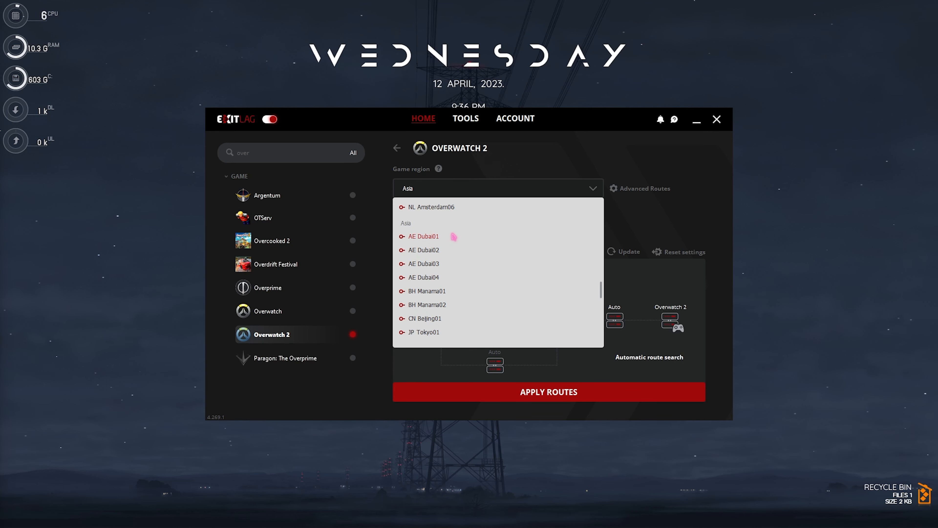
mouse_move(434, 243)
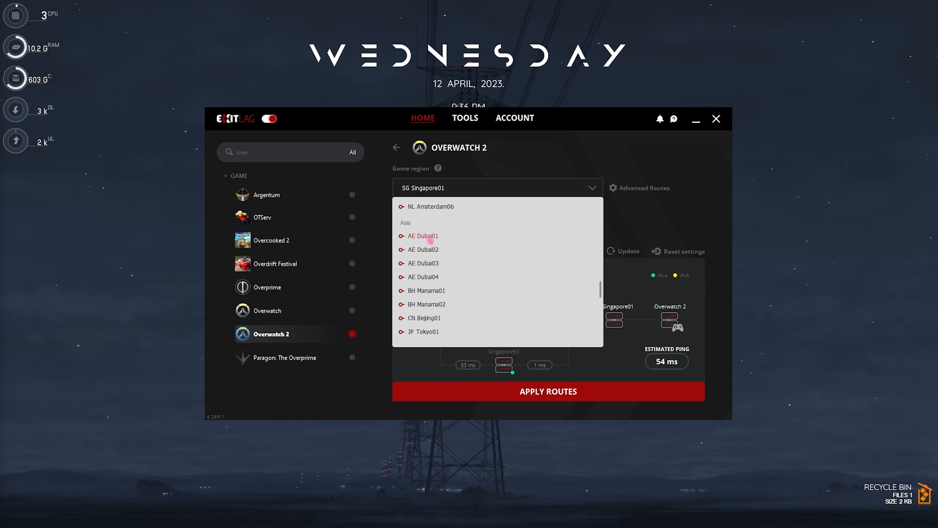
left_click(422, 236)
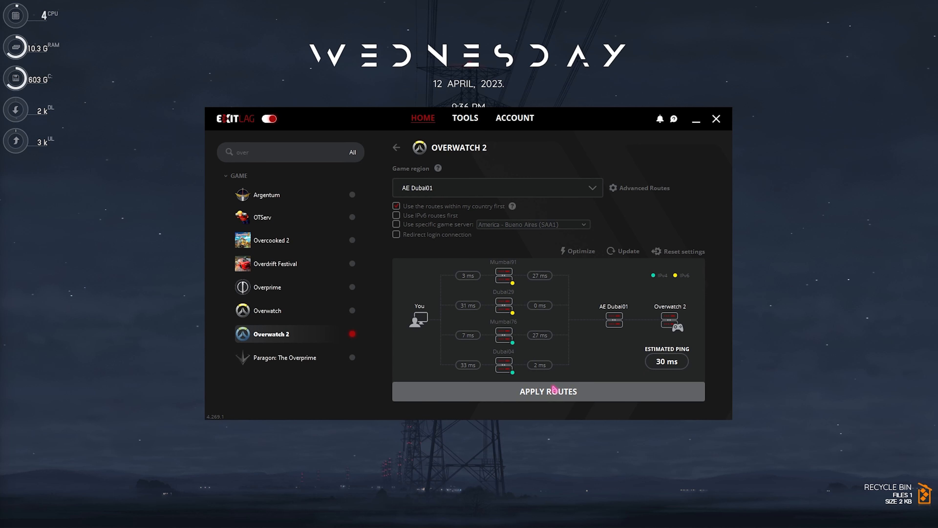
left_click(396, 148)
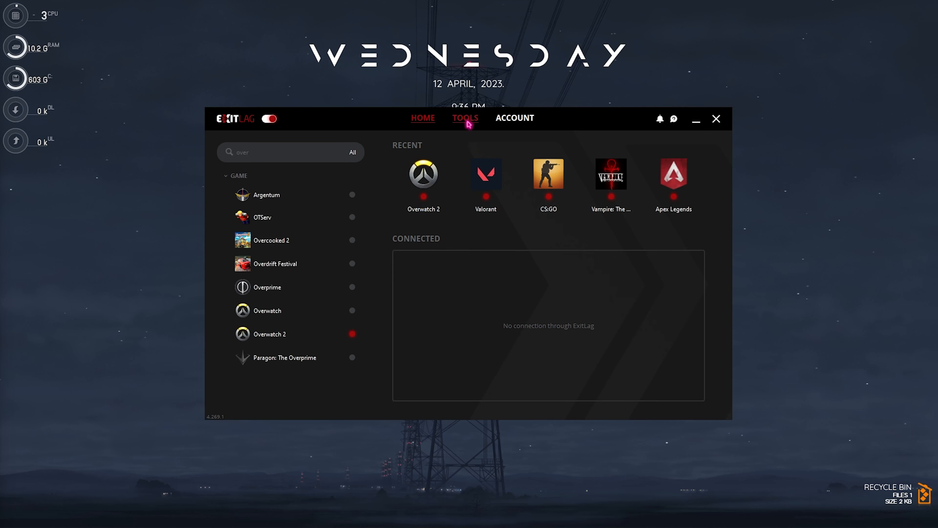
Turn on Disable SuperFetch in ExitLag's FPS Boost tools
left_click(466, 119)
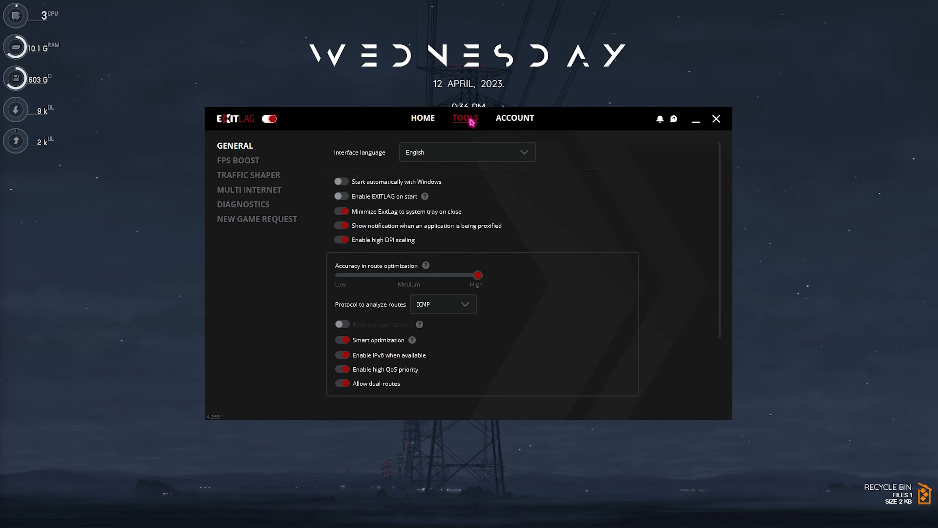
left_click(233, 160)
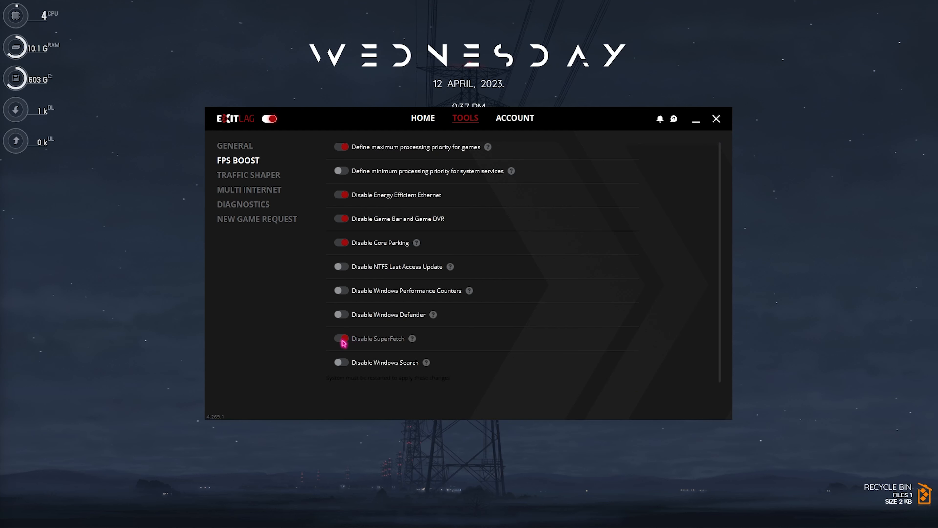
left_click(341, 338)
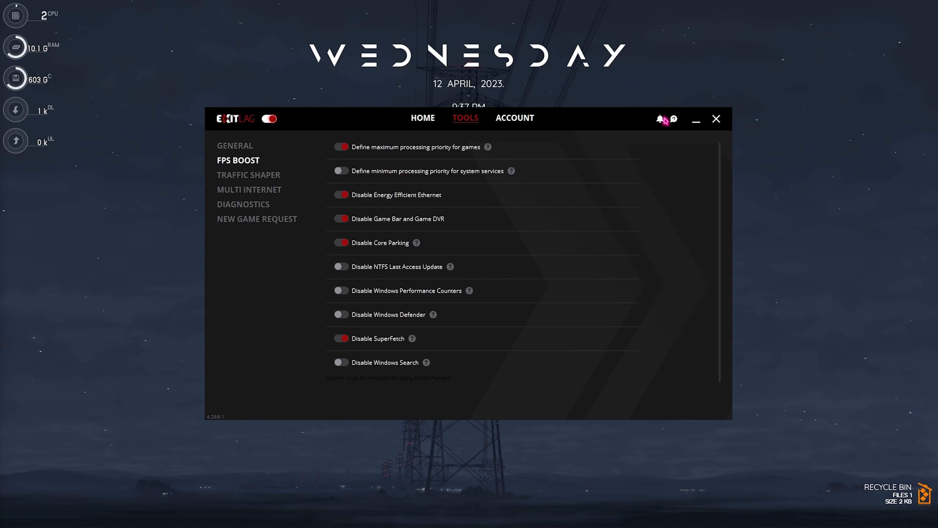
left_click(716, 118)
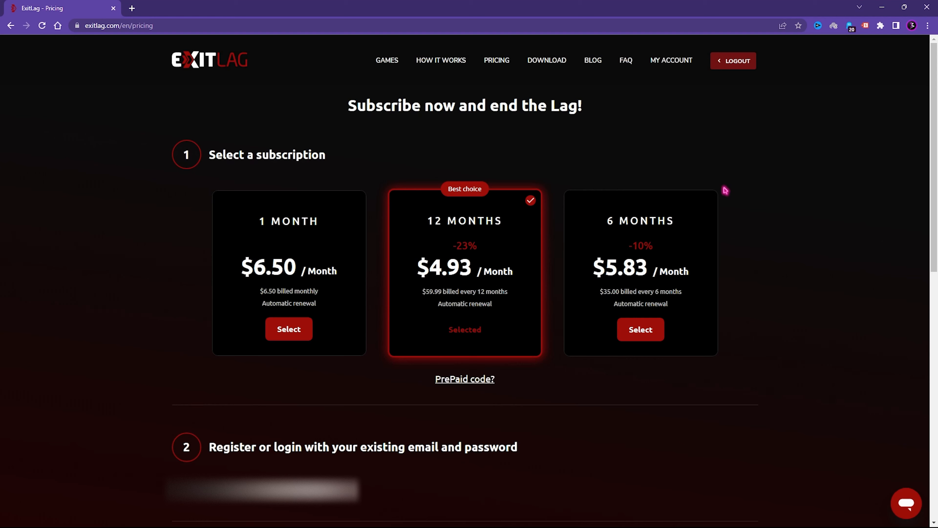
mouse_move(271, 231)
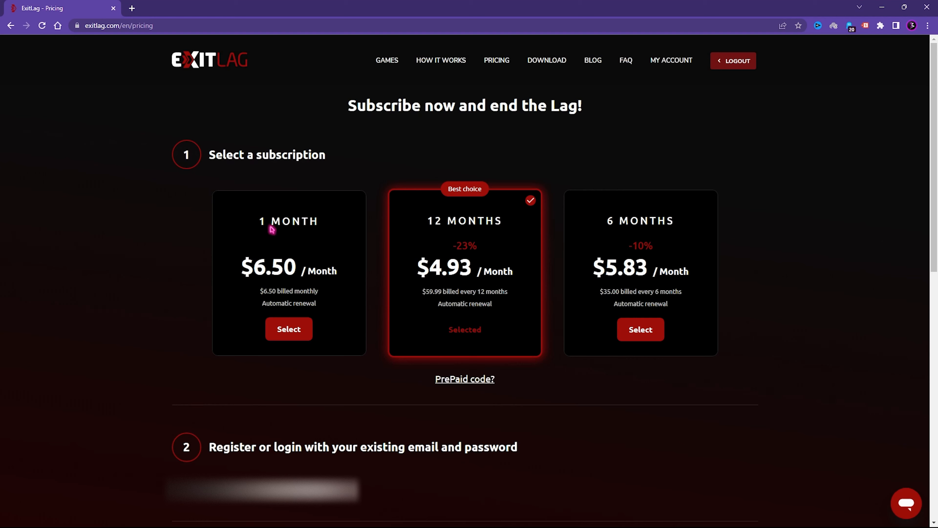
mouse_move(453, 227)
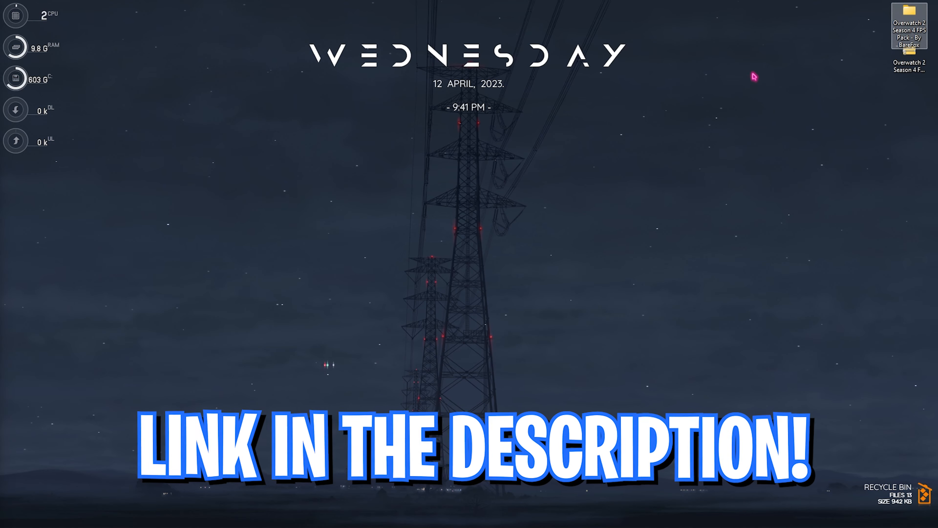
Browse the FPS pack's Overwatch Priority folder and select the Overwatch 2 Medium Priority.reg file
double_click(908, 12)
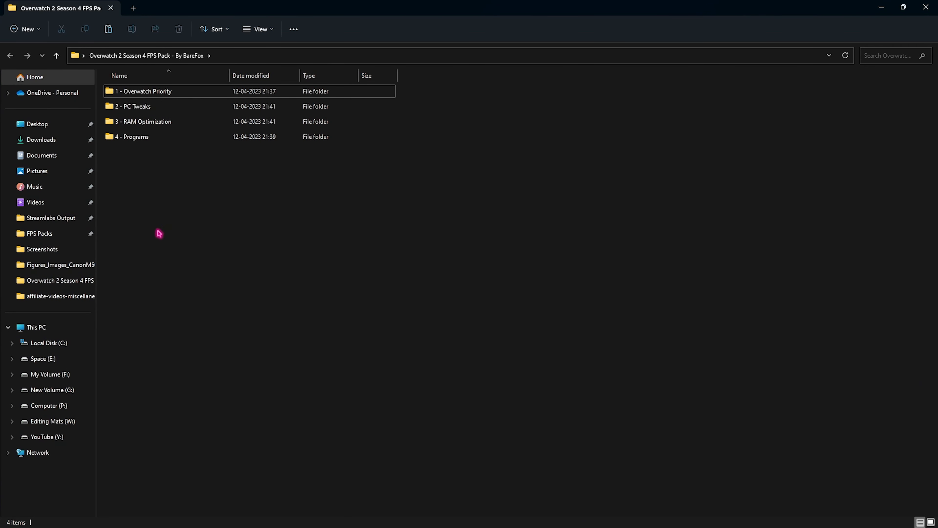
left_click(132, 92)
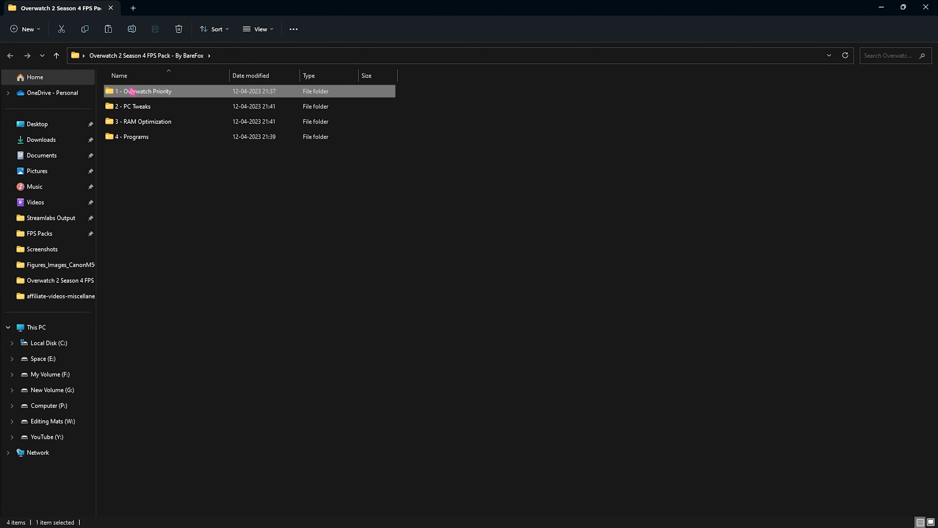
double_click(133, 92)
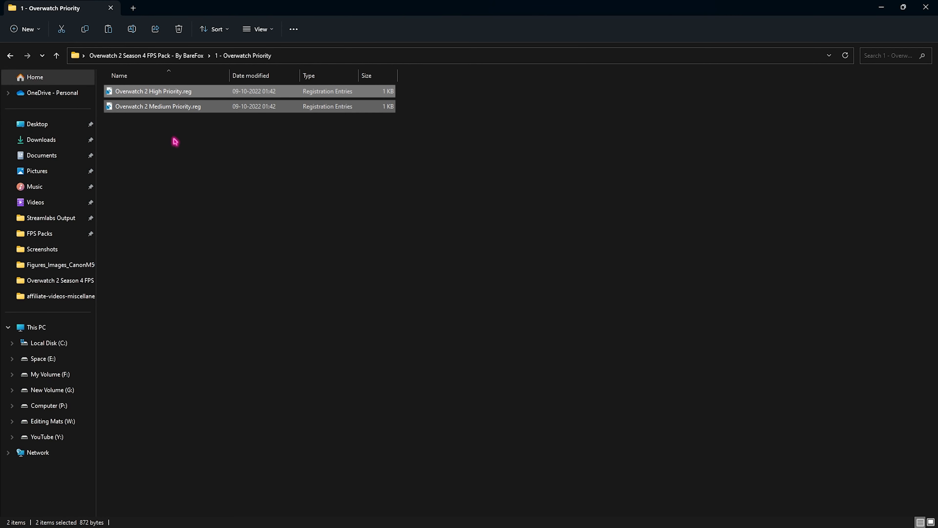
left_click(161, 107)
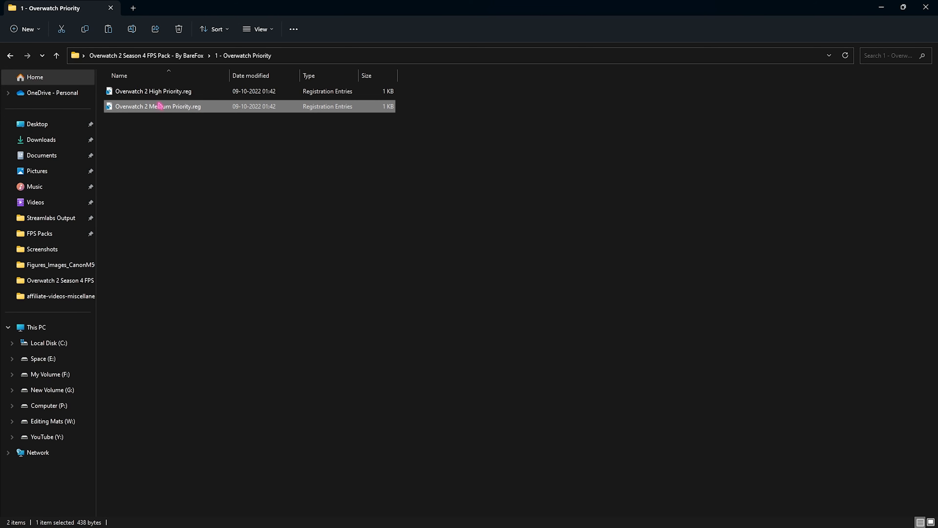
mouse_move(152, 125)
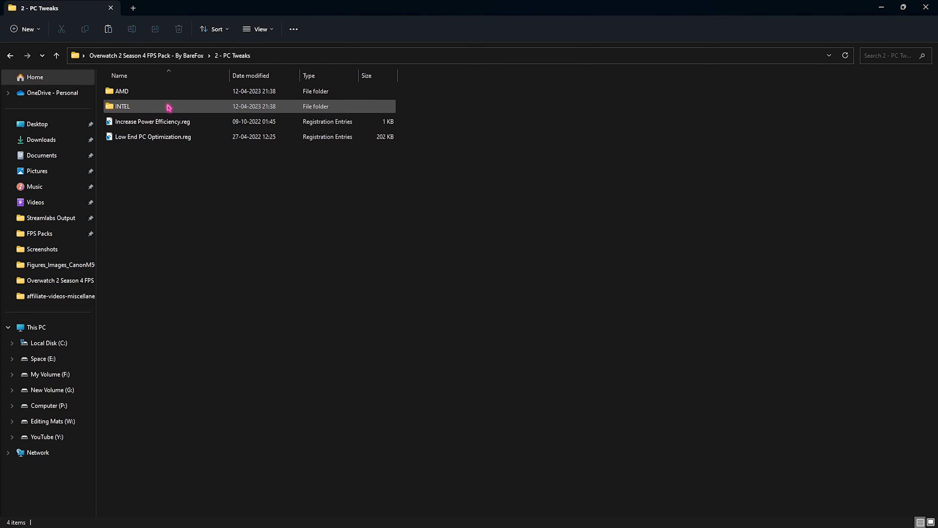
left_click(137, 107)
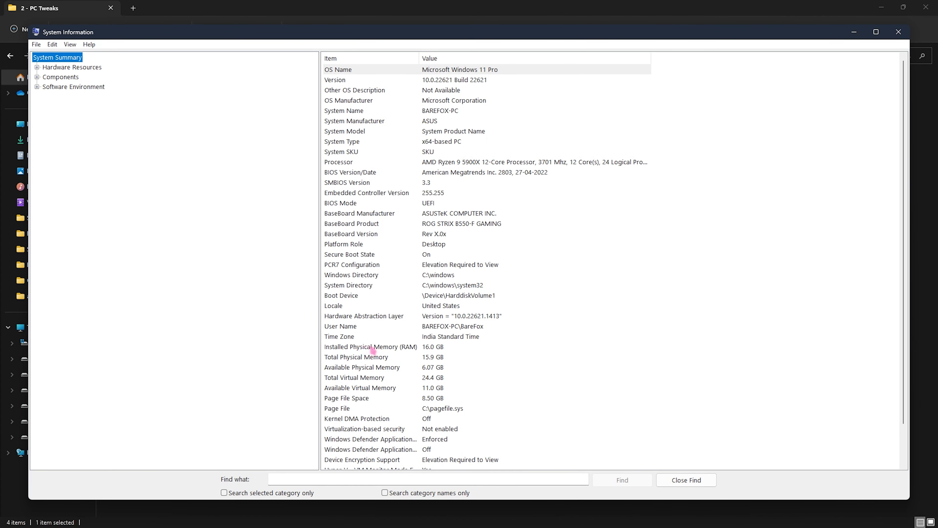
Check installed physical memory (16.0 GB) in System Information and close it
left_click(371, 347)
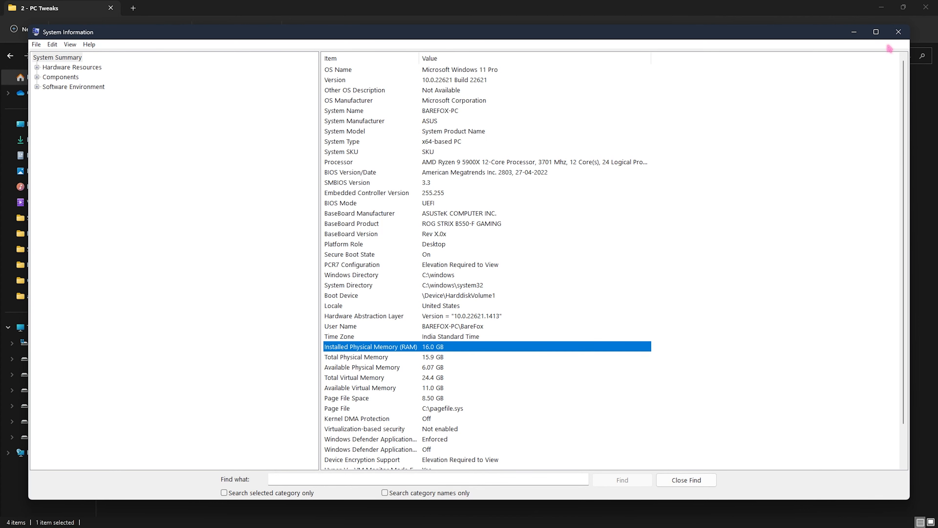
left_click(898, 32)
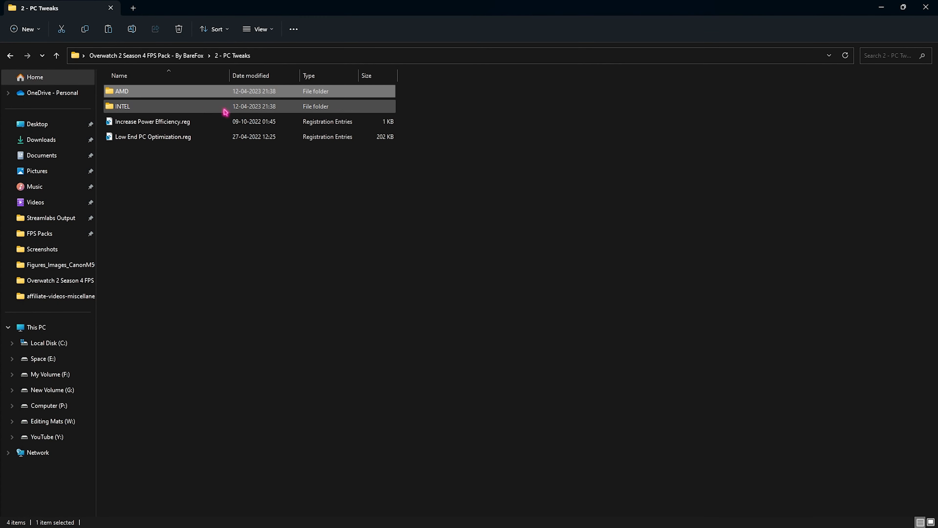
mouse_move(147, 94)
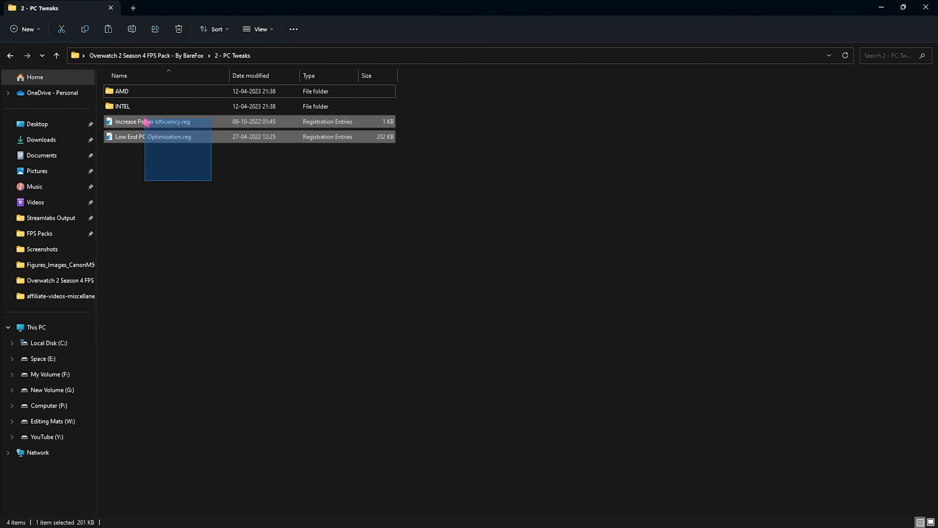
Locate 16GB Ram.reg in the RAM Optimization folder, then return to the pack's main folder
left_click(176, 138)
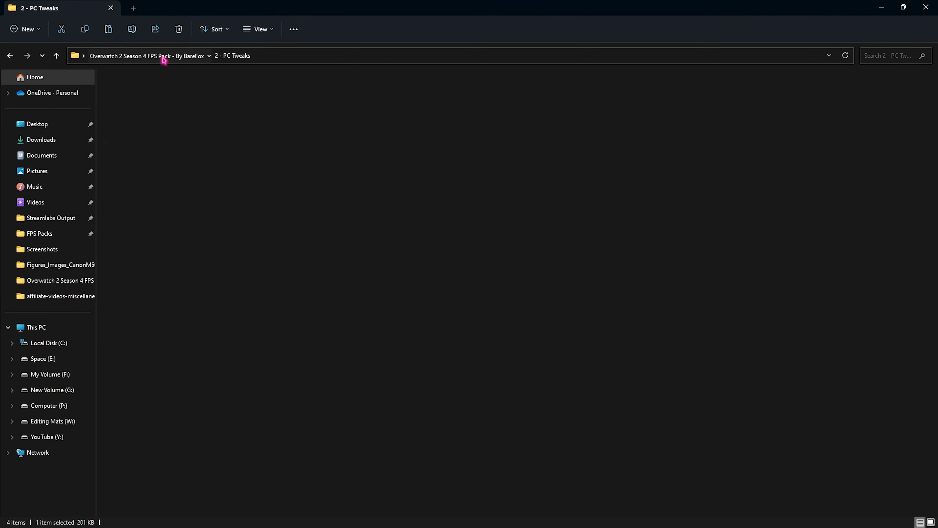
left_click(147, 55)
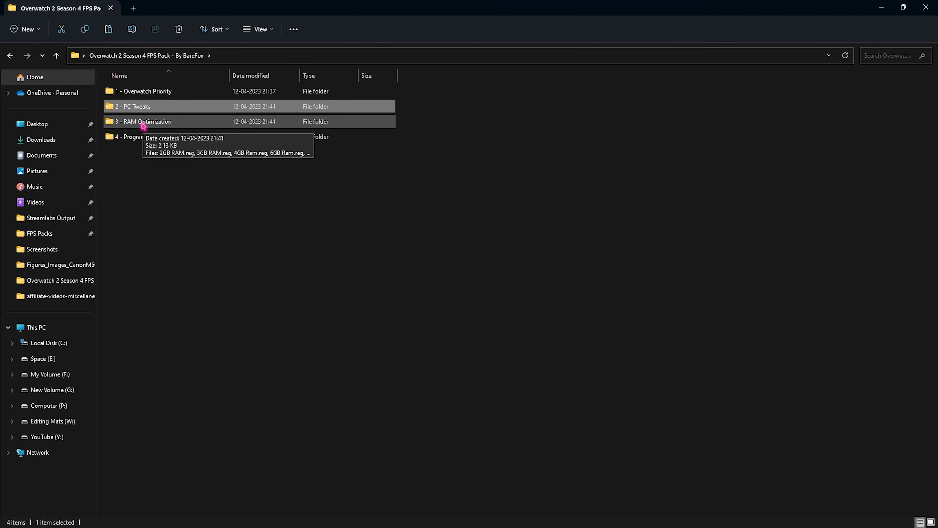
double_click(141, 122)
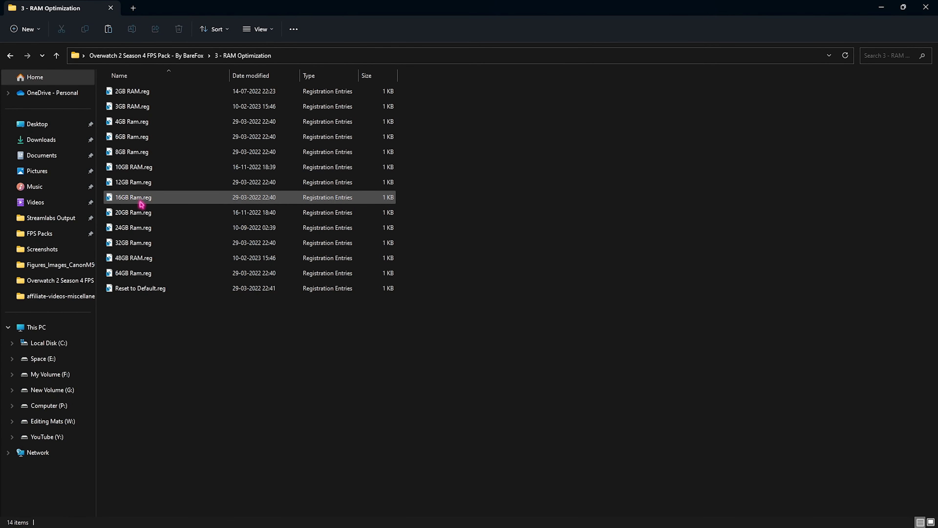
left_click(122, 198)
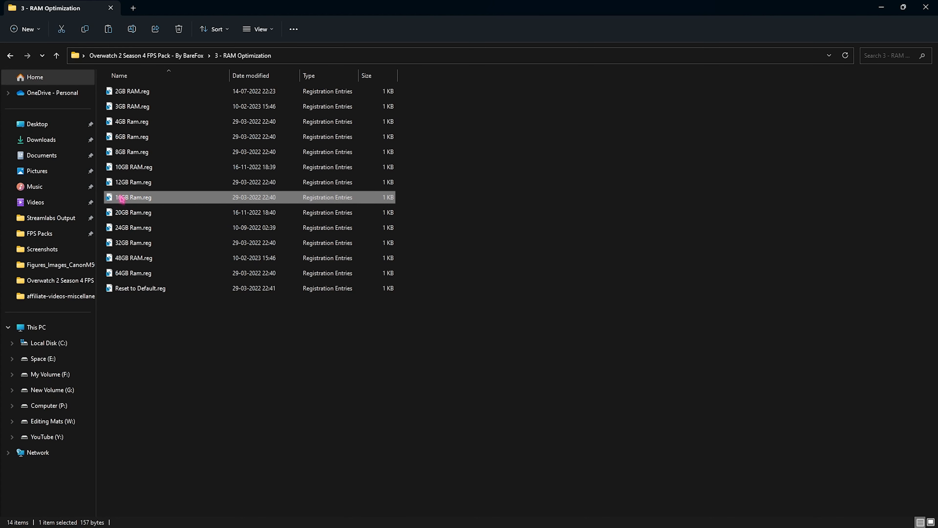
mouse_move(122, 199)
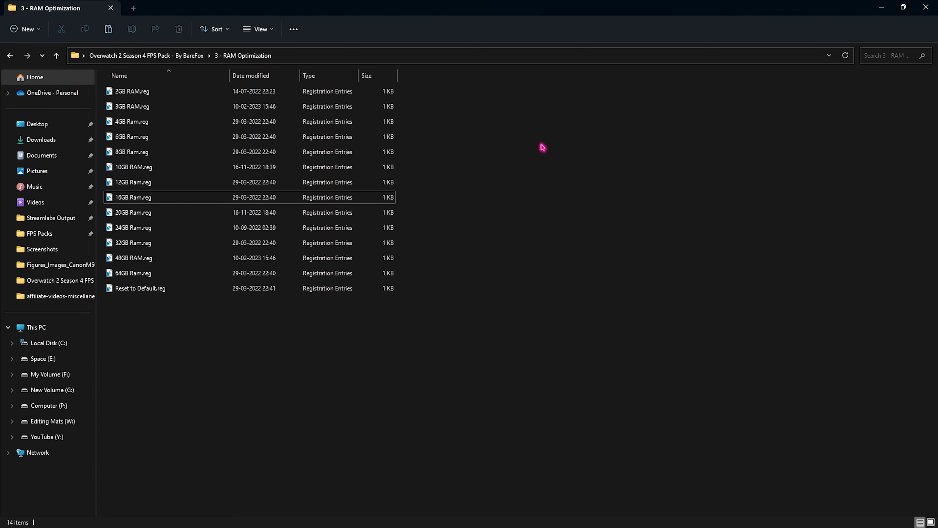
left_click(56, 55)
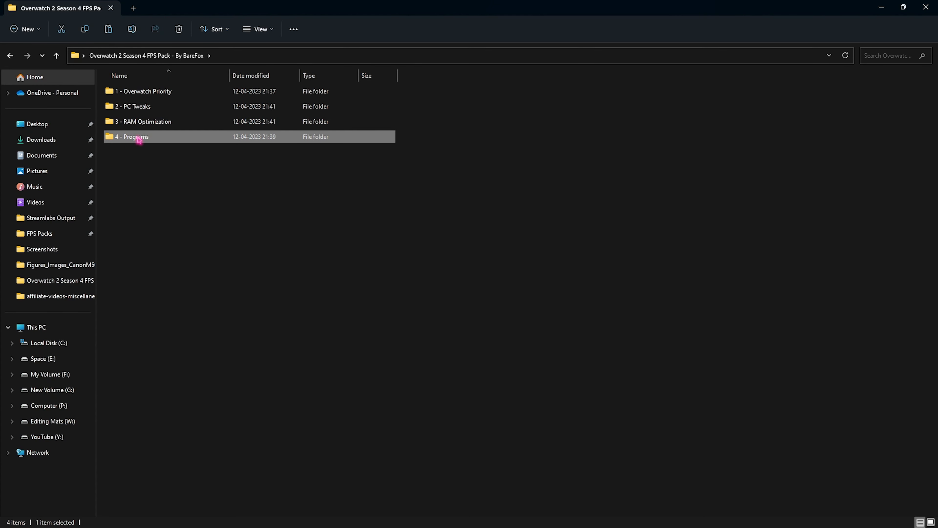
Run Clean Temporary Files.bat as administrator from the Programs folder, deleting the temp files
double_click(137, 136)
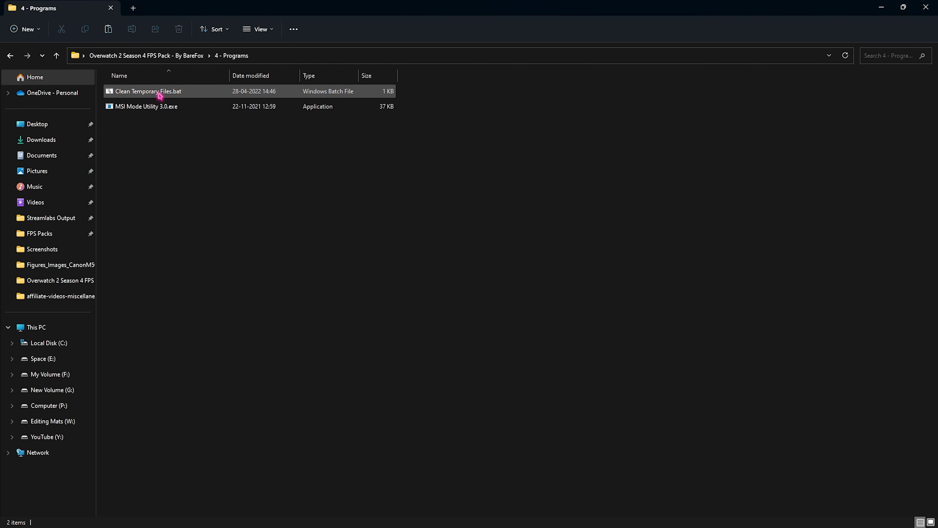
mouse_move(161, 93)
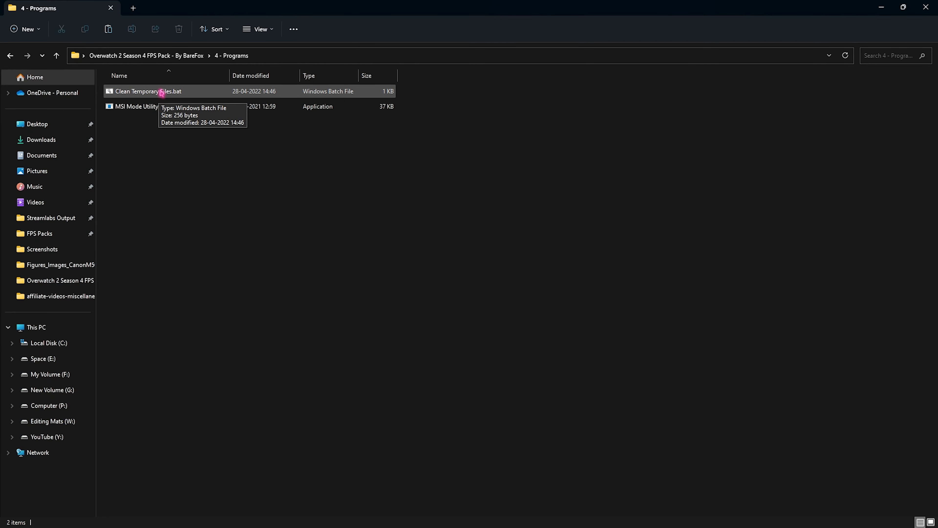
right_click(161, 91)
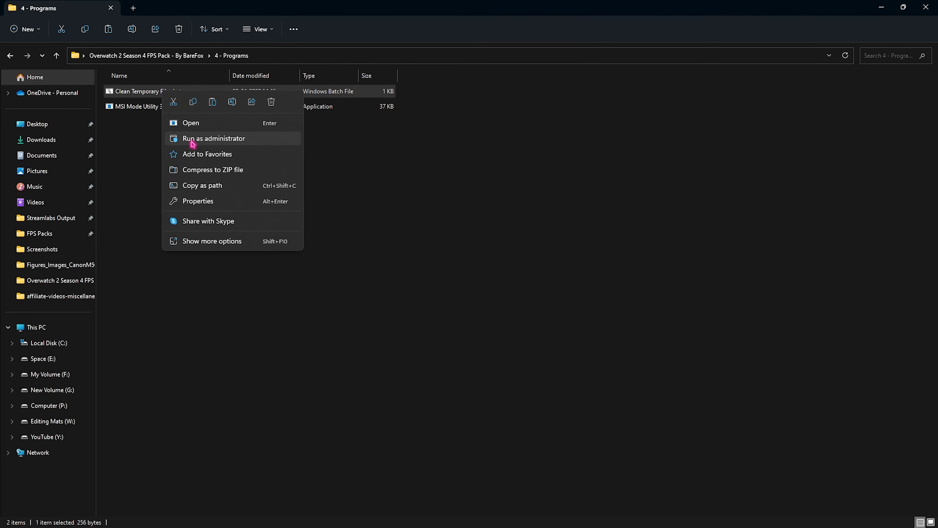
left_click(214, 138)
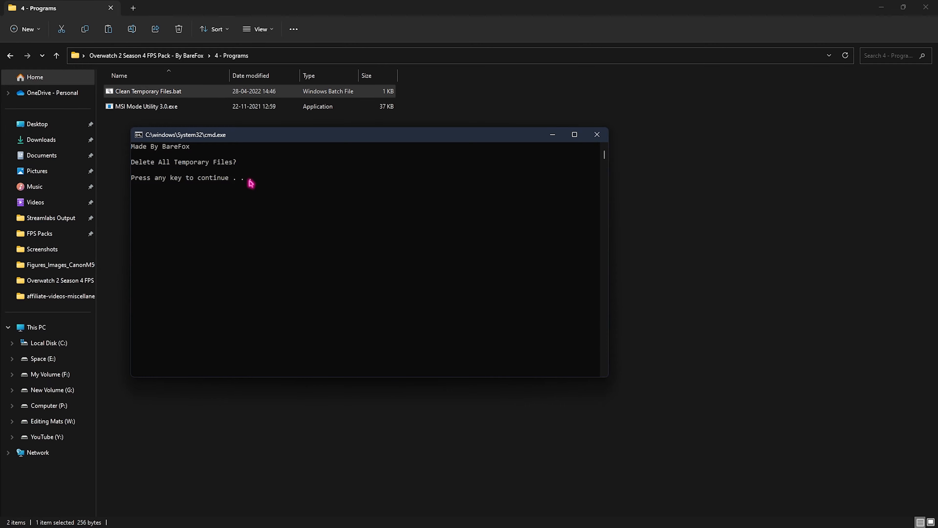
key("enter")
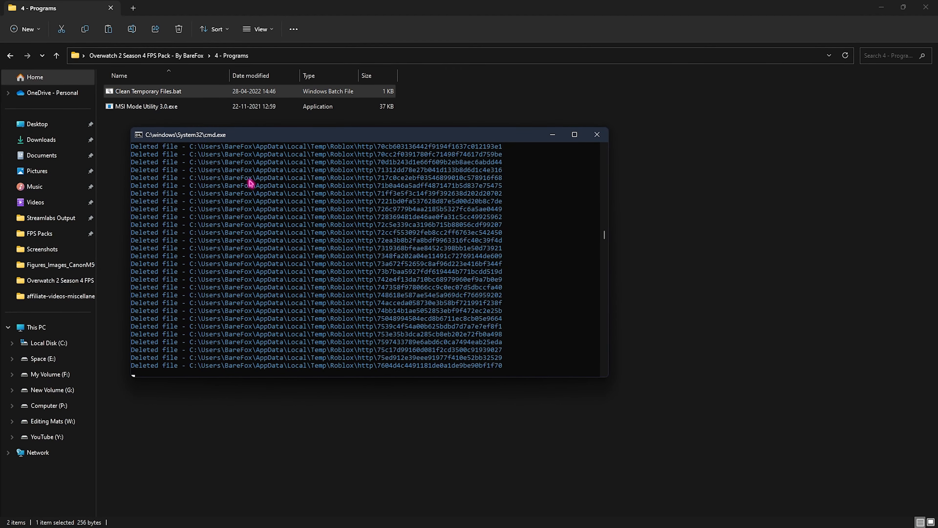
left_click(596, 134)
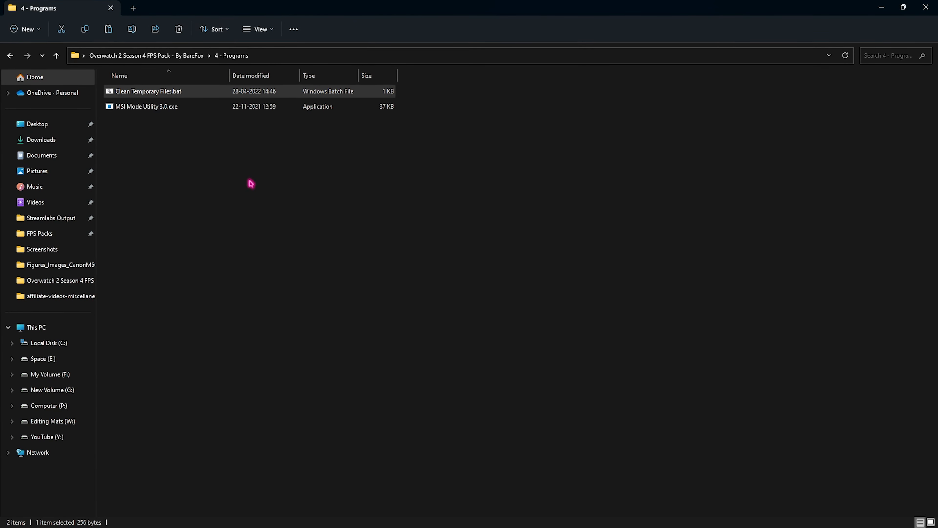
mouse_move(169, 119)
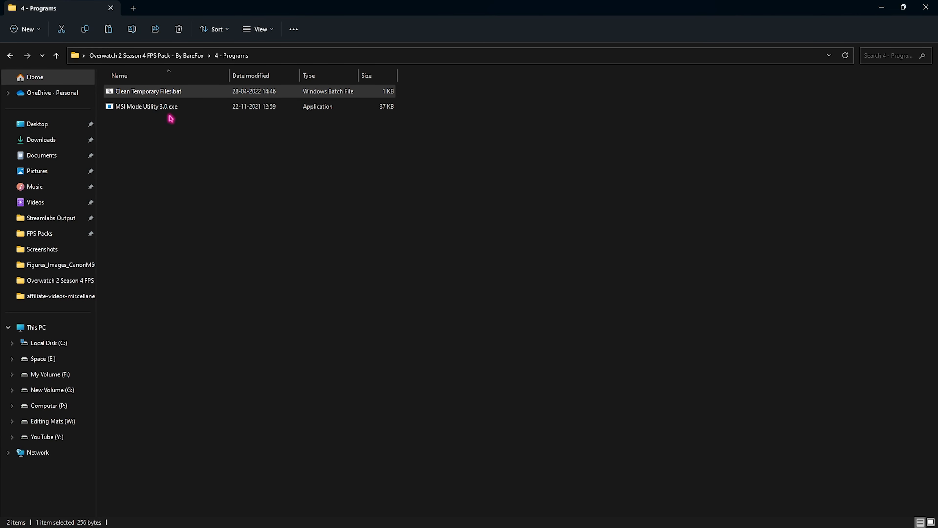
Bring up the context actions for MSI Mode Utility 3.0.exe
left_click(160, 106)
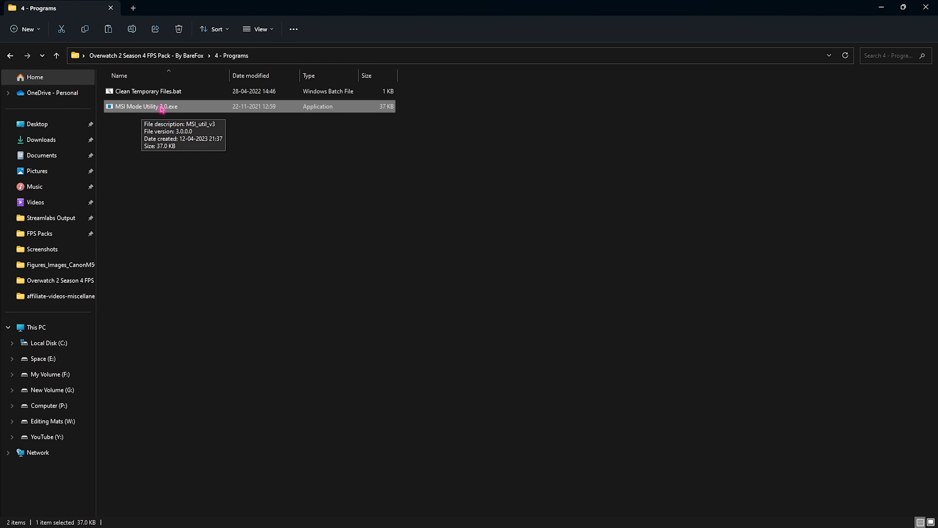
right_click(162, 108)
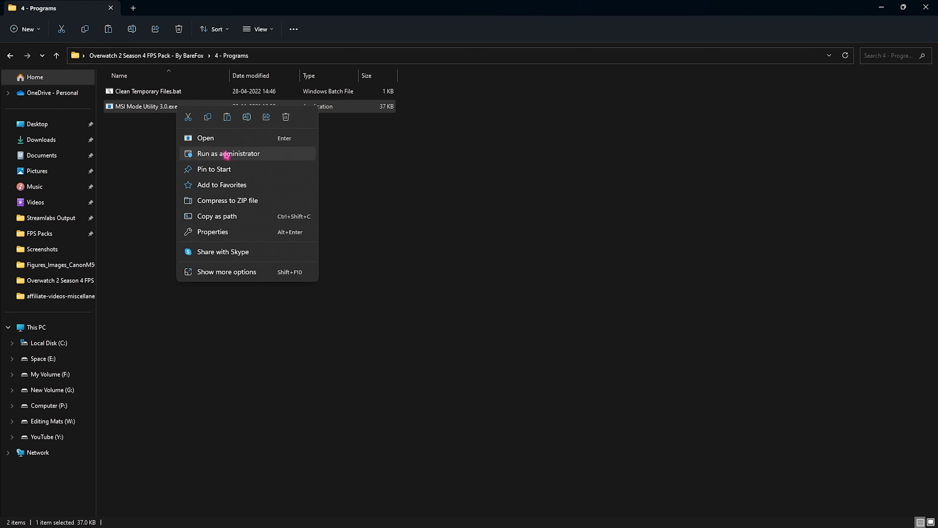
Run MSI mode utility as administrator, set the RTX 2070 SUPER interrupt priority to High, and close it
left_click(229, 153)
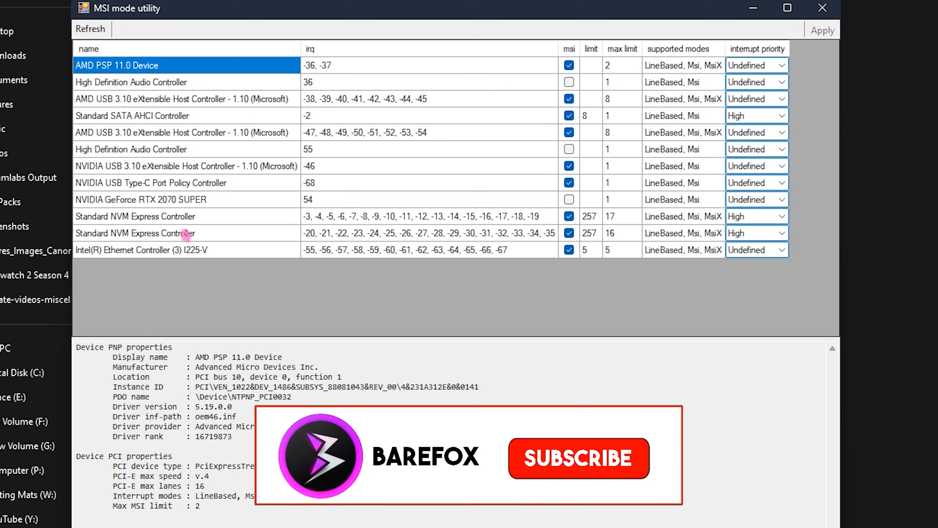
left_click(579, 461)
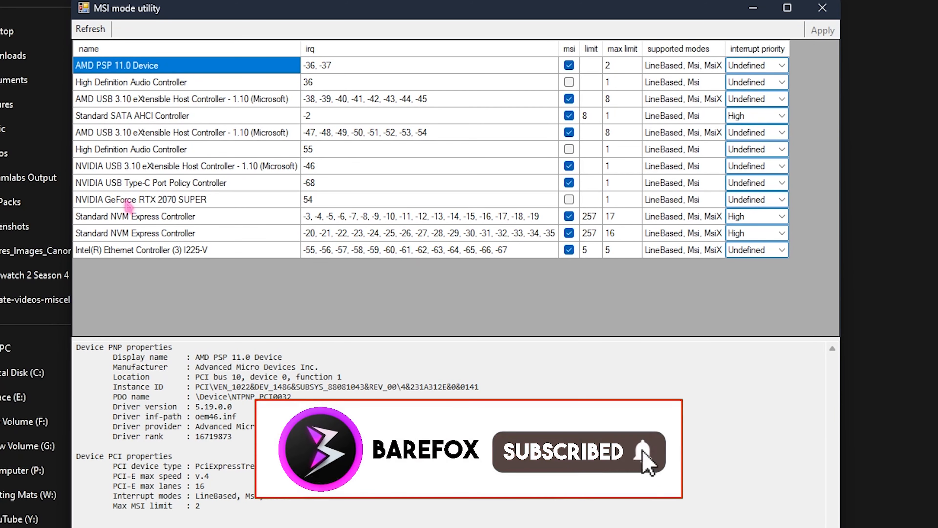
left_click(131, 199)
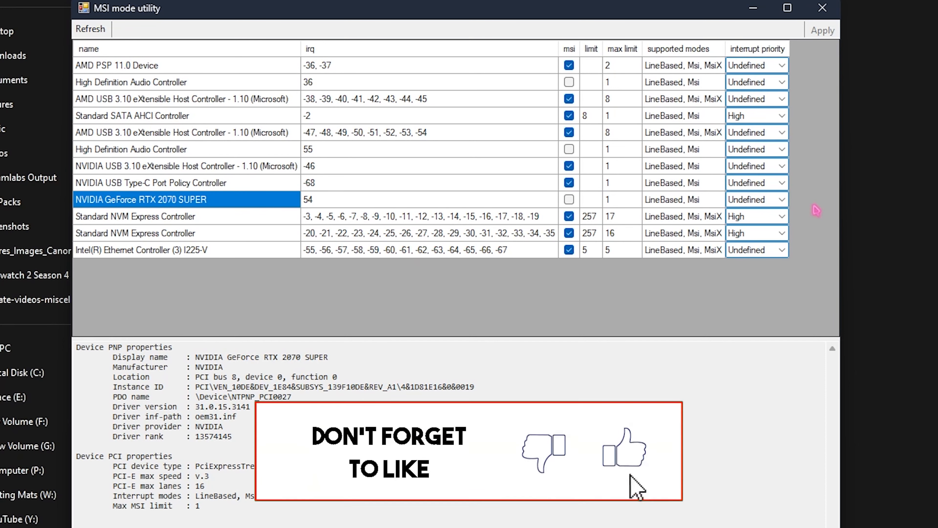
left_click(781, 199)
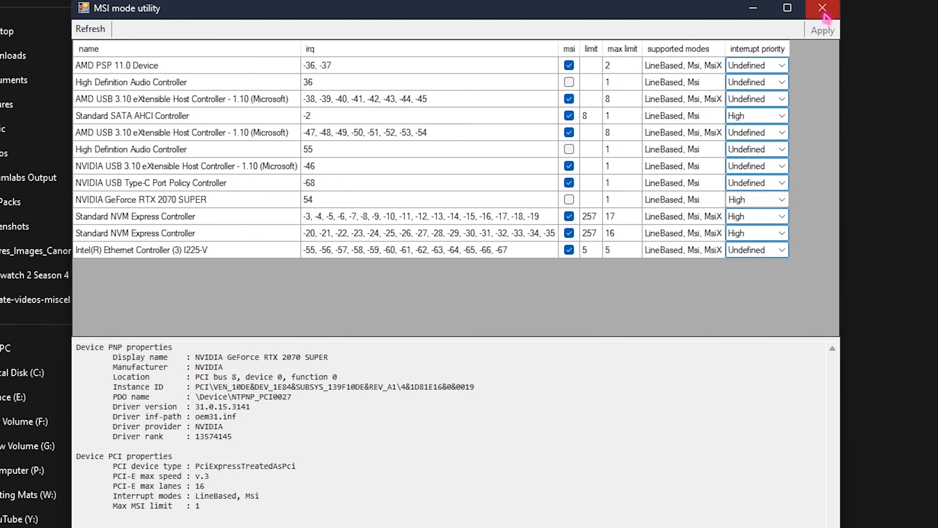
left_click(820, 8)
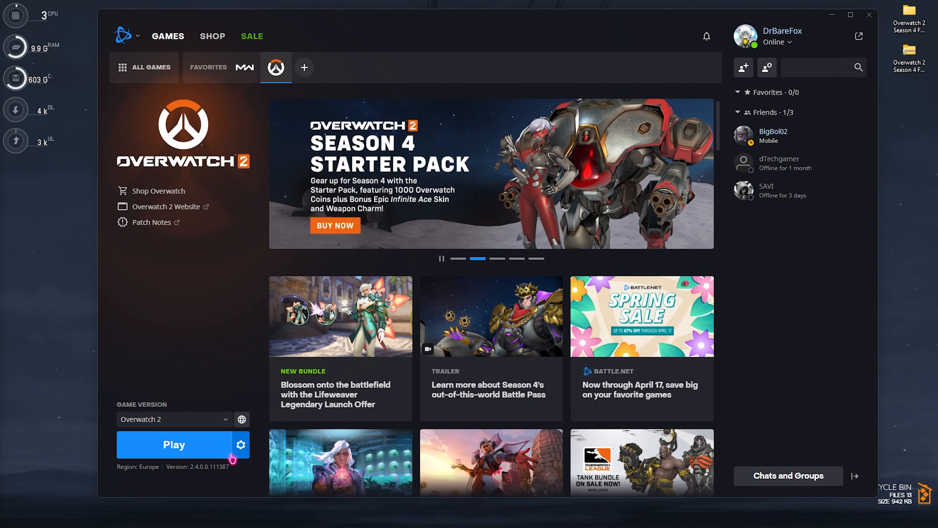
Enable additional command line arguments for Overwatch 2 in Battle.net and enter 'high'
left_click(241, 445)
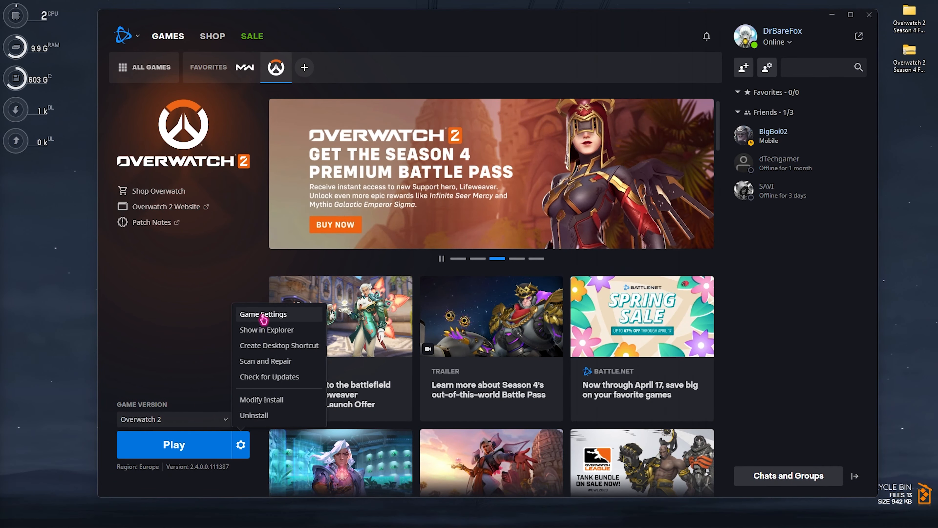
left_click(263, 314)
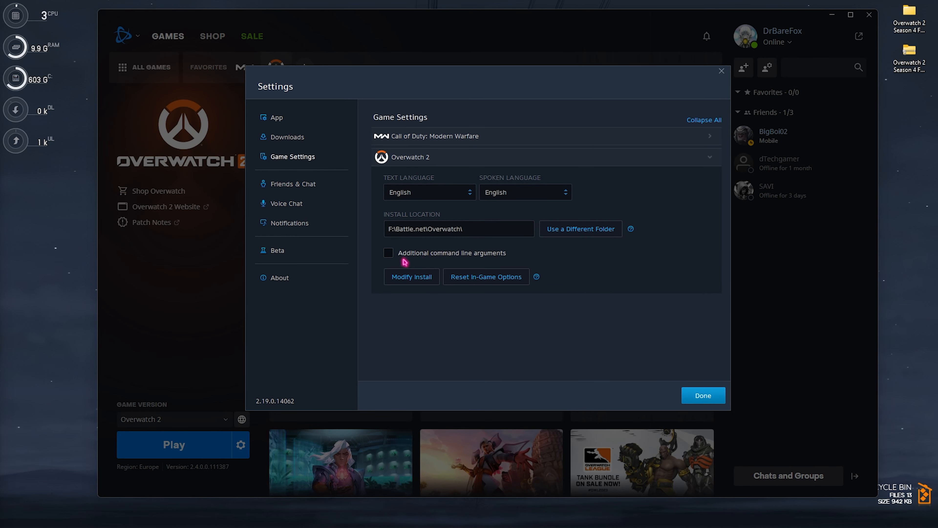
left_click(388, 253)
type("-")
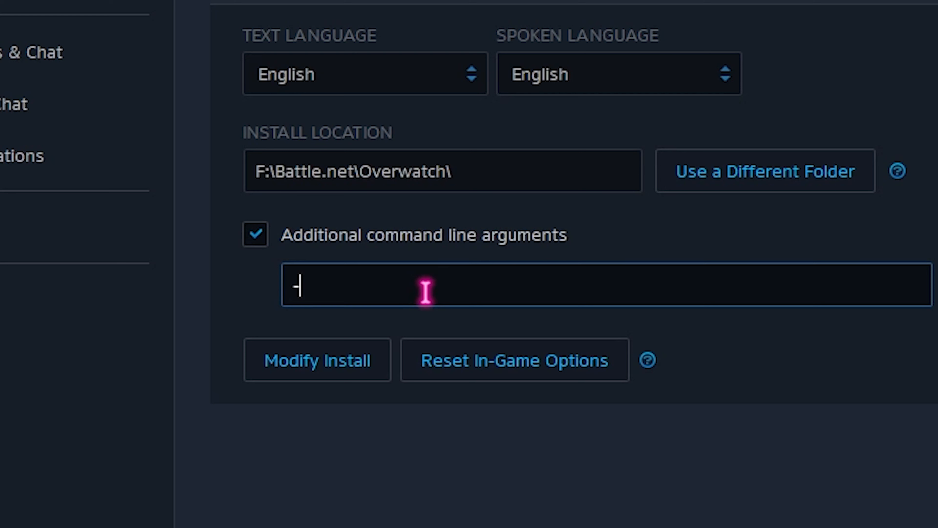
type("high")
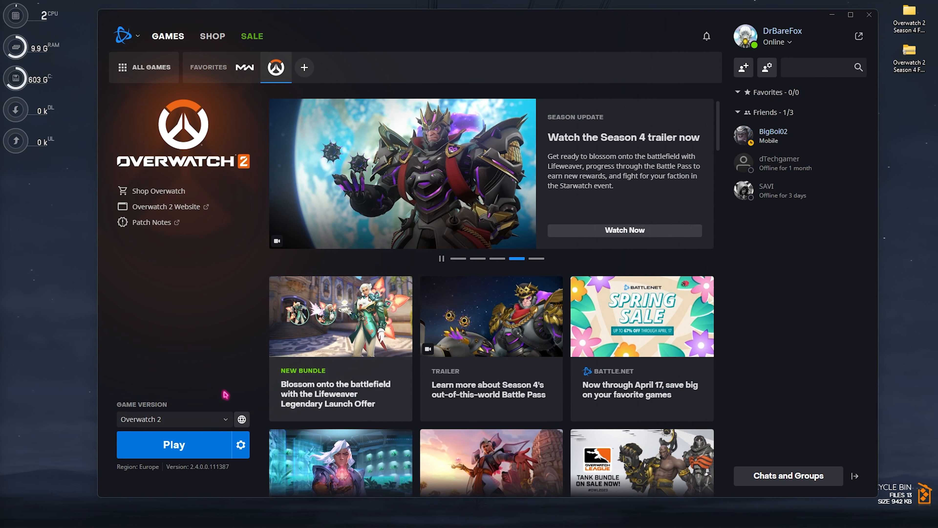
Launch Overwatch 2 from Battle.net
left_click(174, 444)
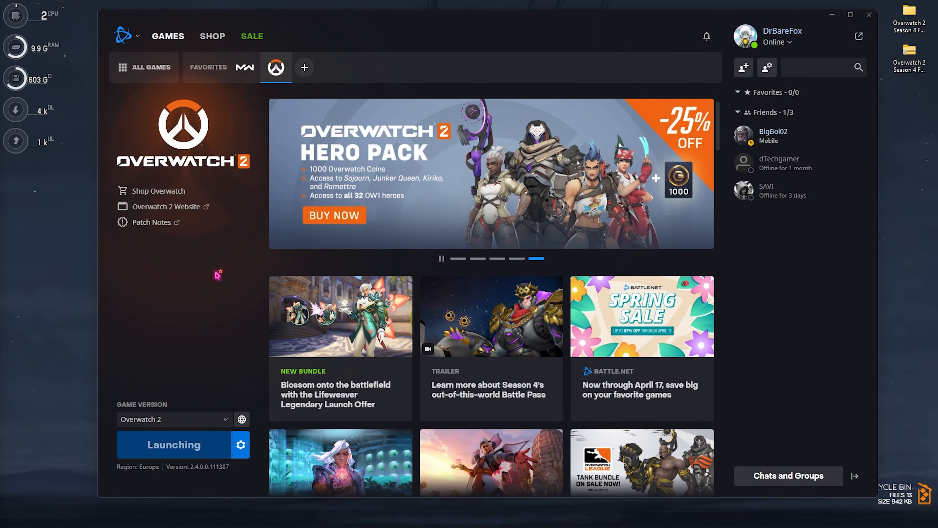
left_click(174, 444)
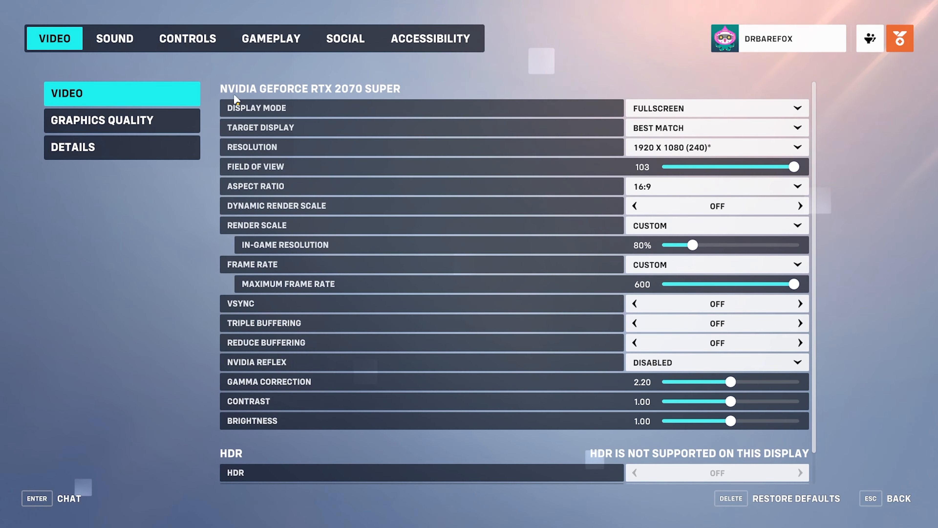
mouse_move(101, 81)
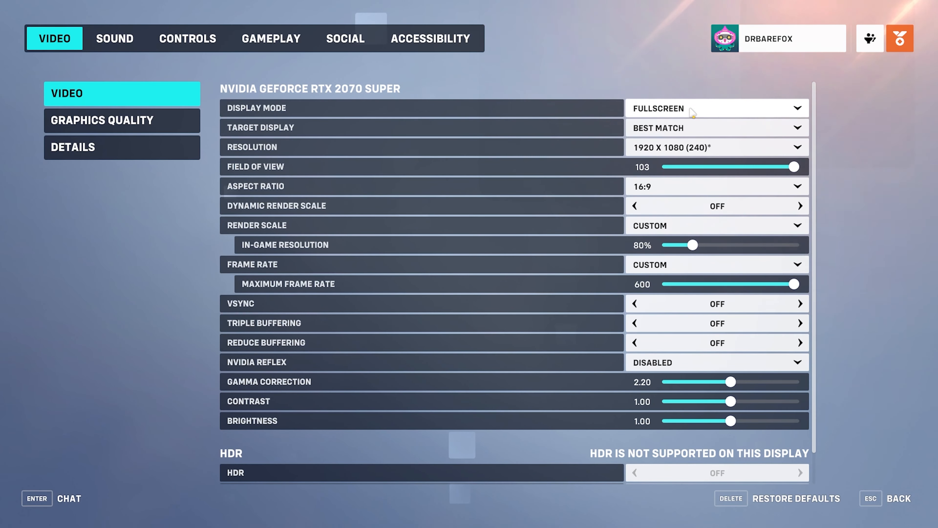
Keep Target Display on Best Match, turn Reduce Buffering on, and choose Enabled + Boost for NVIDIA Reflex
left_click(716, 128)
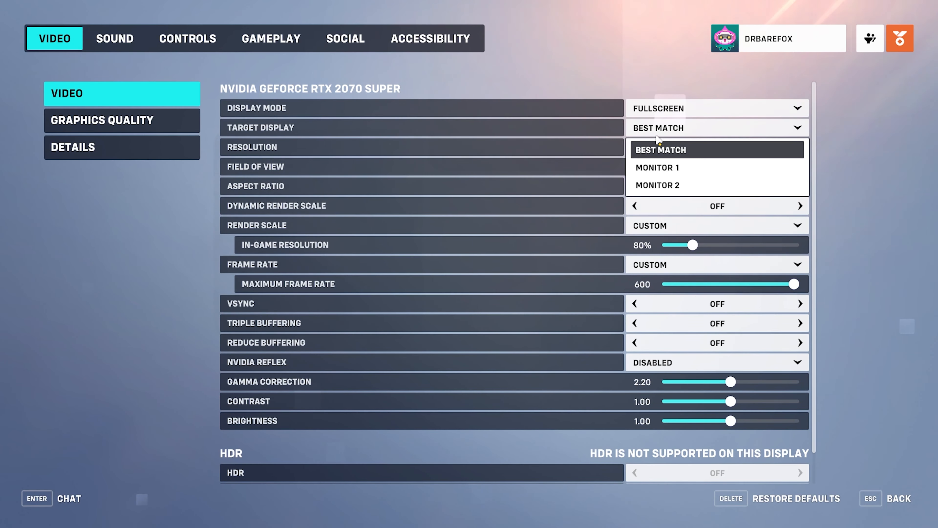
left_click(661, 150)
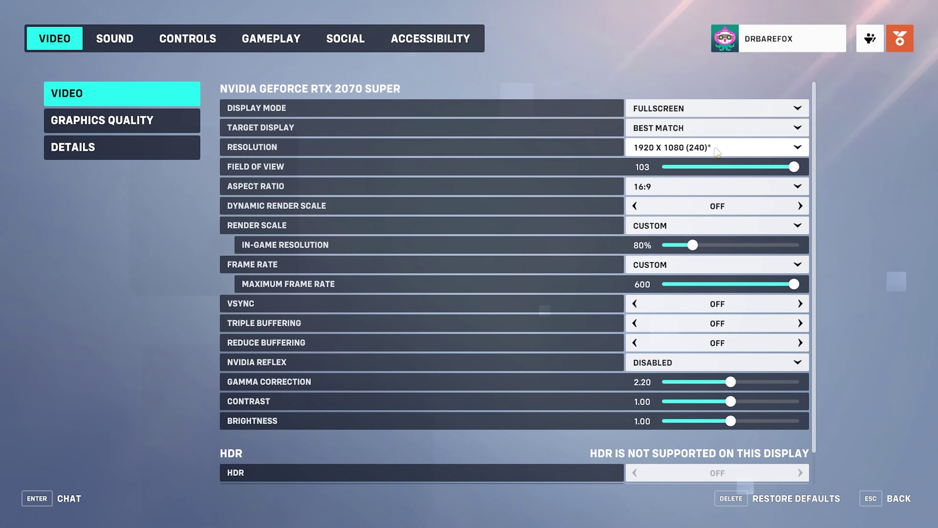
mouse_move(396, 138)
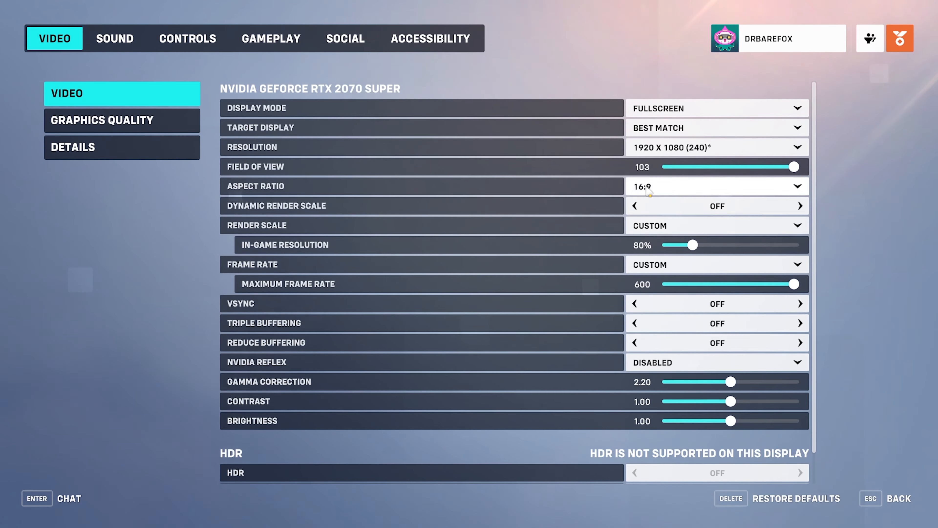
mouse_move(519, 201)
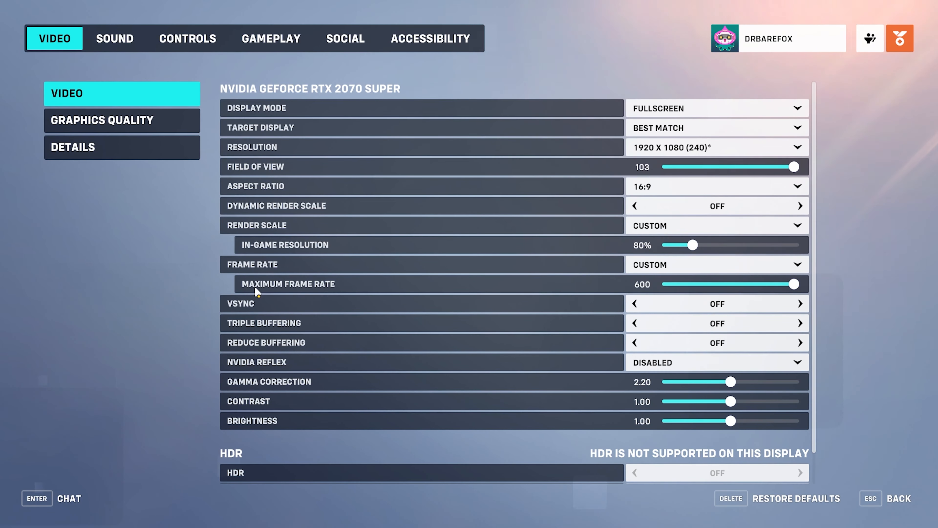
mouse_move(716, 288)
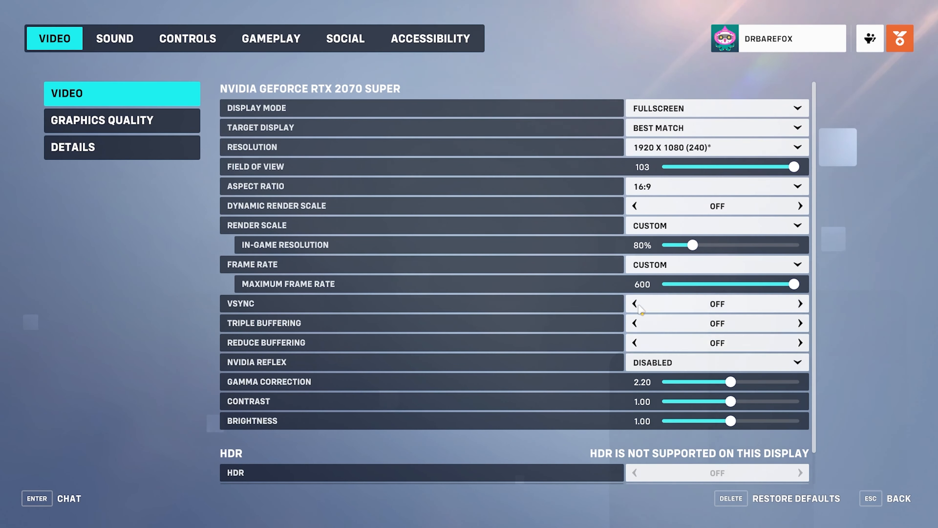
left_click(800, 342)
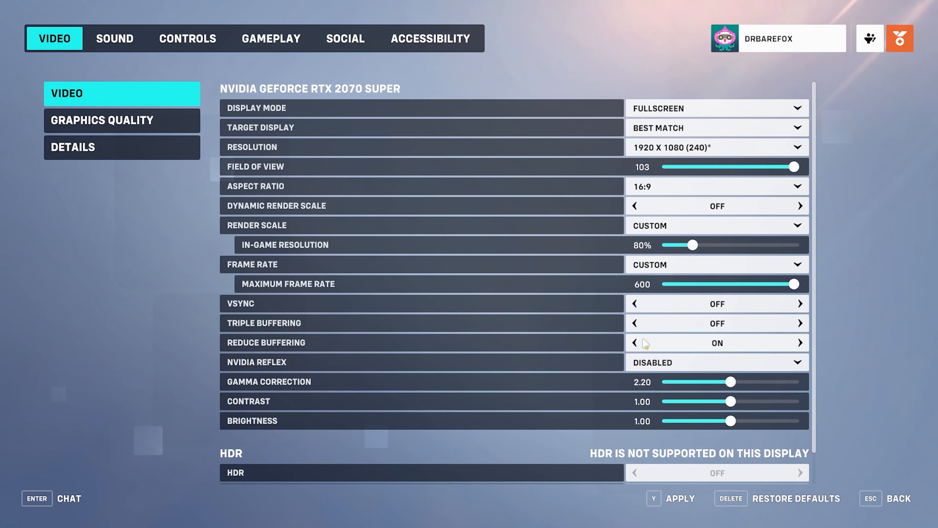
mouse_move(254, 373)
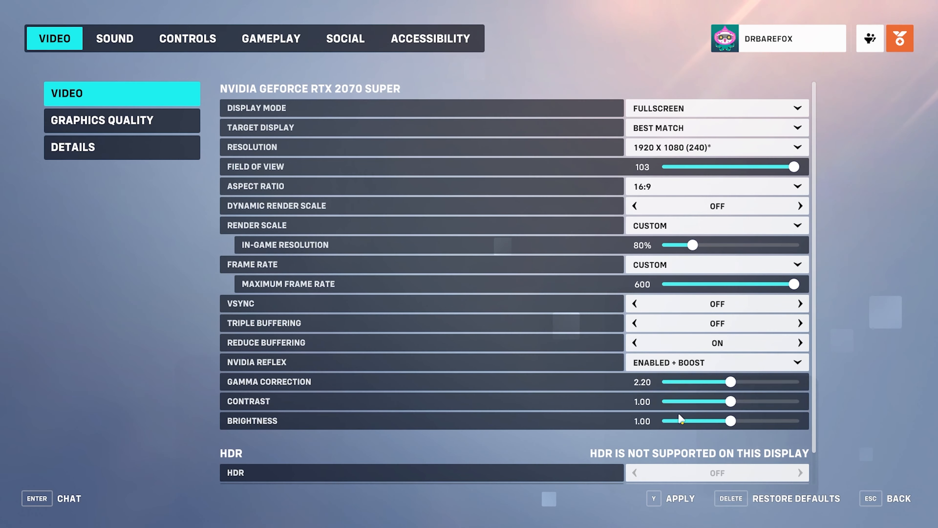
left_click(717, 362)
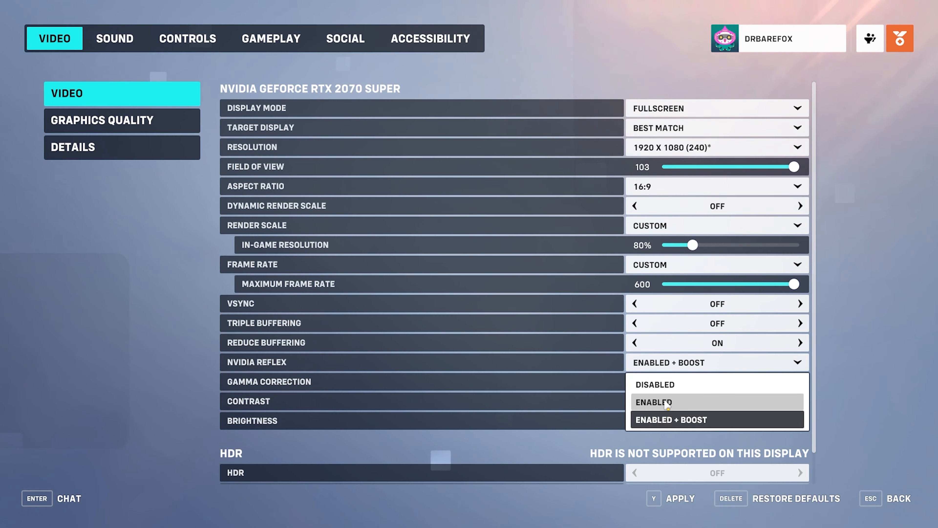
mouse_move(668, 422)
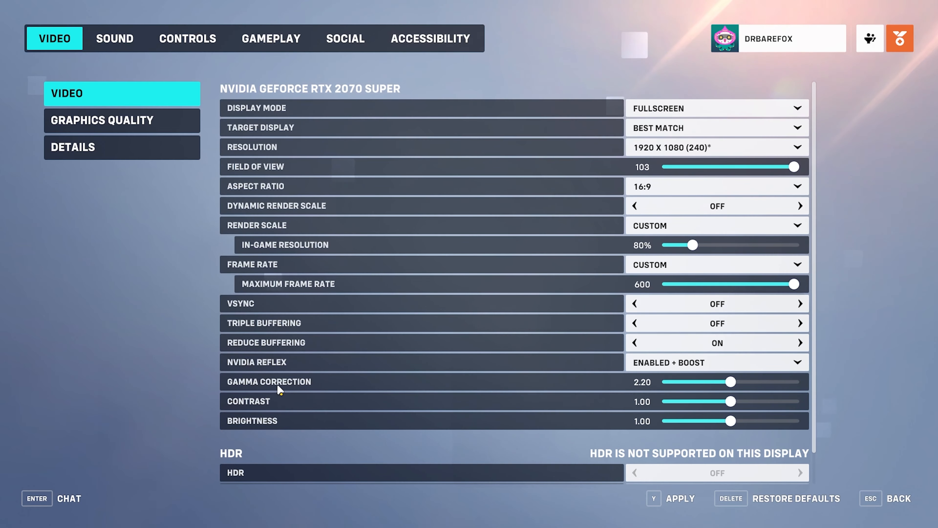
scroll("down", 3)
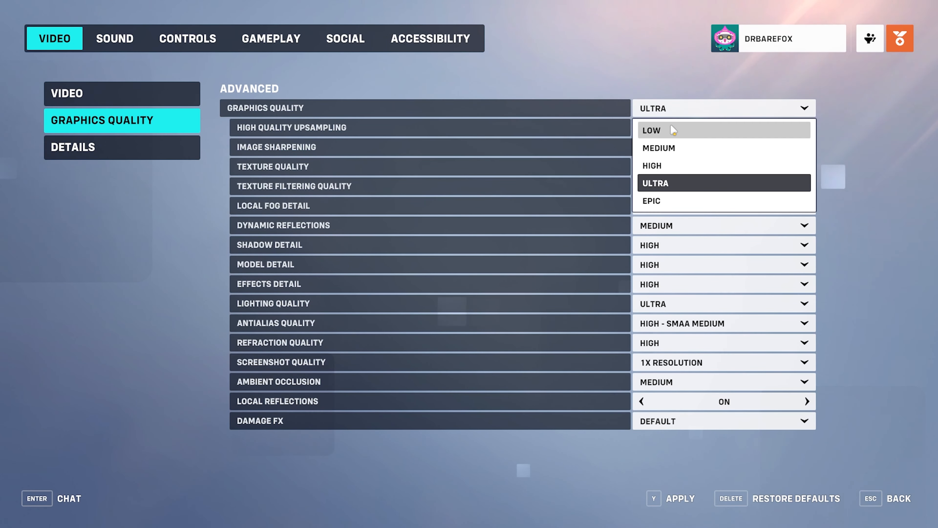
Set Graphics Quality to Low and High Quality Upsampling to AMD FSR 1.0
left_click(661, 131)
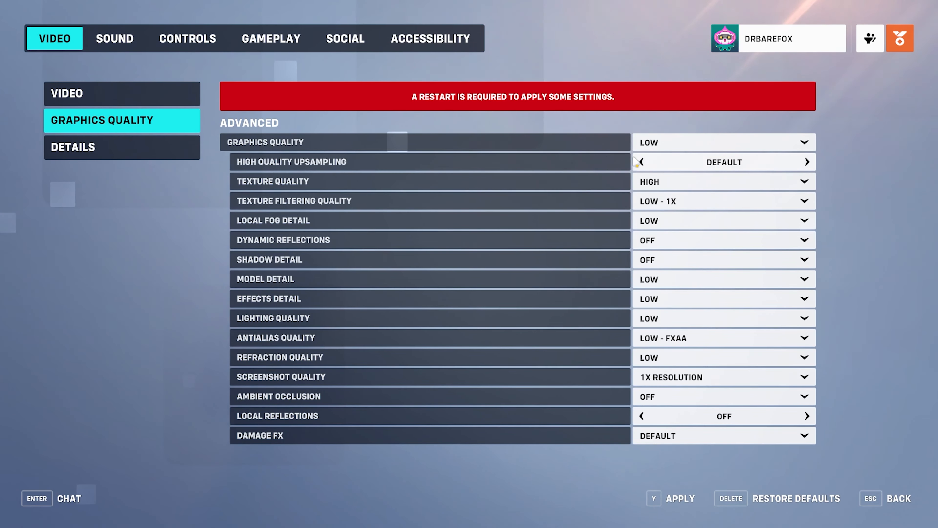
left_click(807, 162)
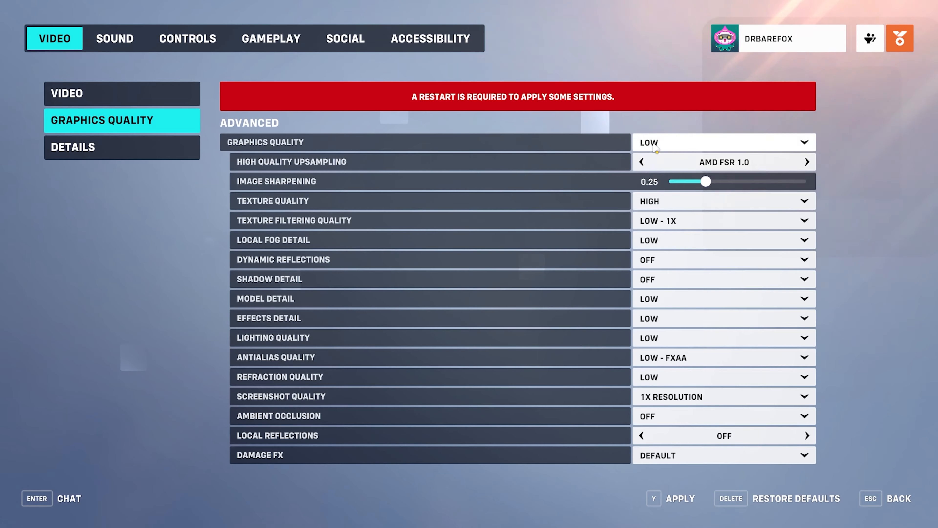
In Details, turn on Performance Stats with Framerate, VRAM Usage, Network Latency and Interpolation Delay shown
left_click(73, 148)
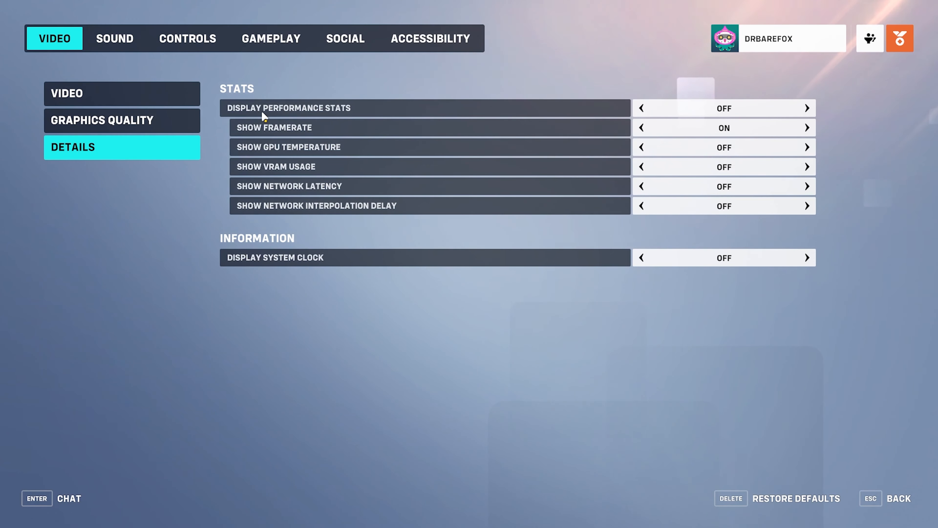
left_click(806, 107)
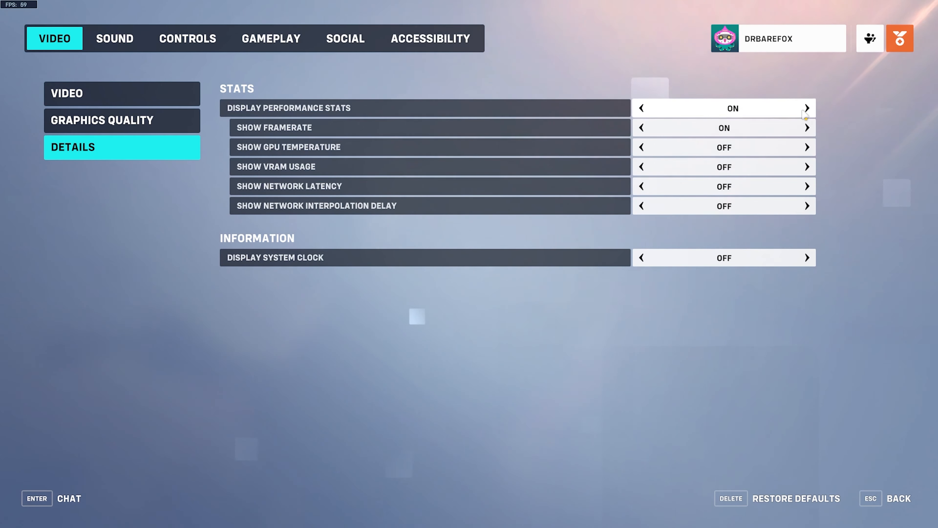
left_click(807, 128)
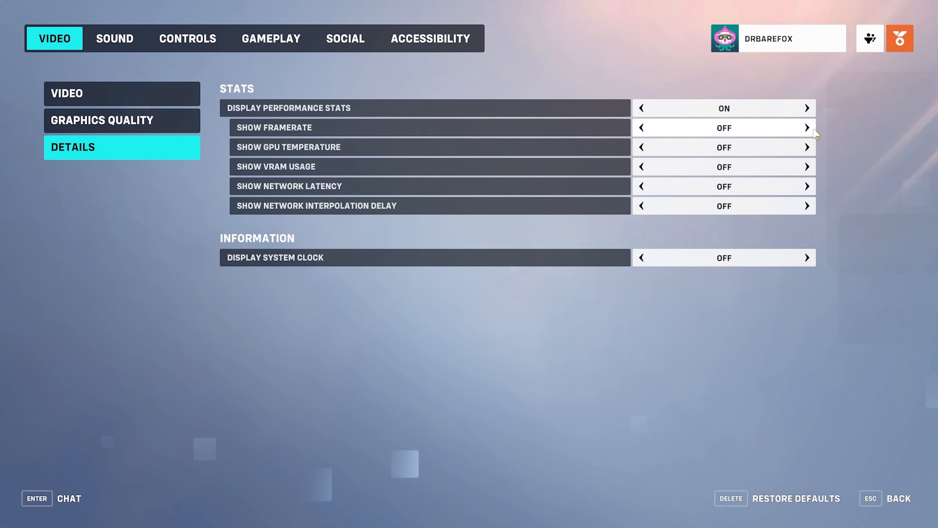
left_click(806, 128)
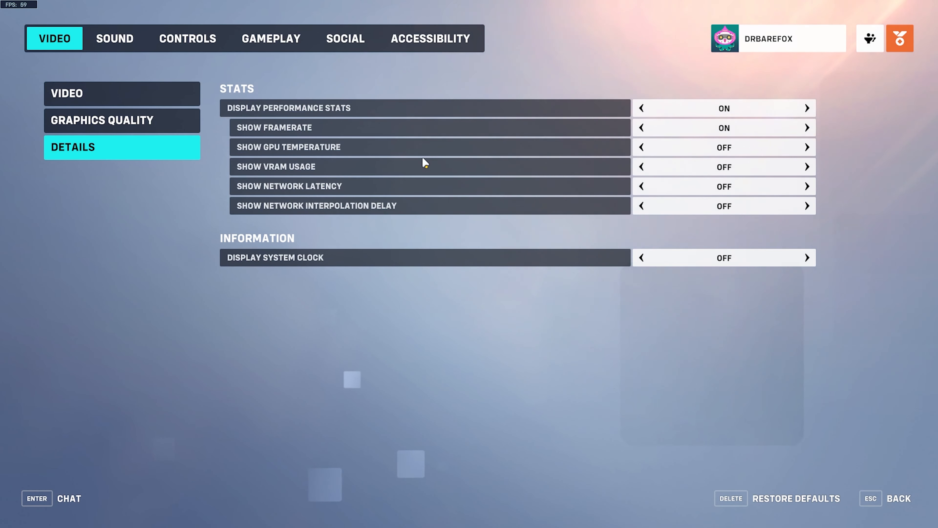
left_click(807, 167)
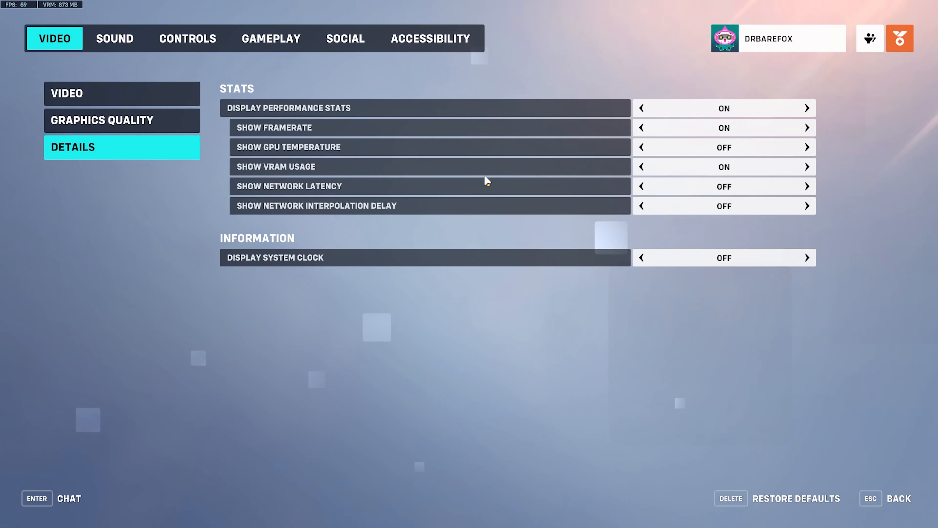
left_click(807, 186)
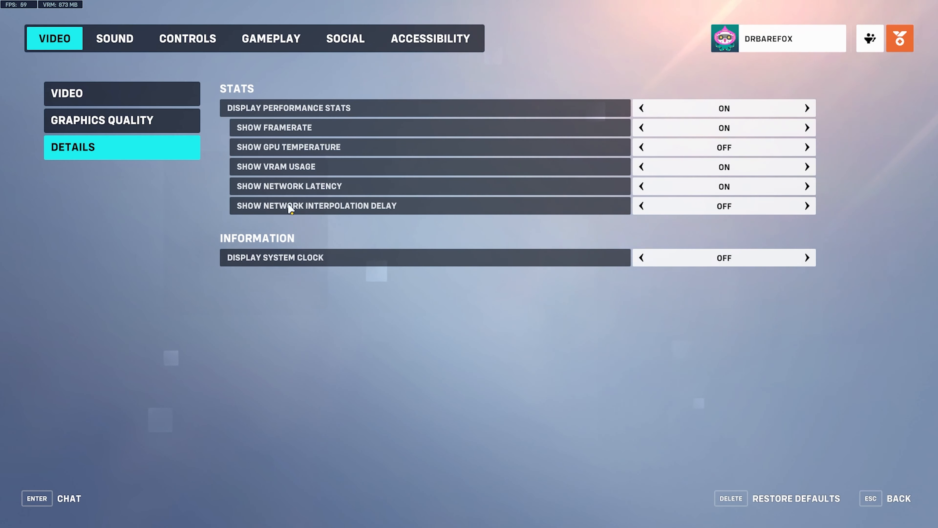
left_click(807, 205)
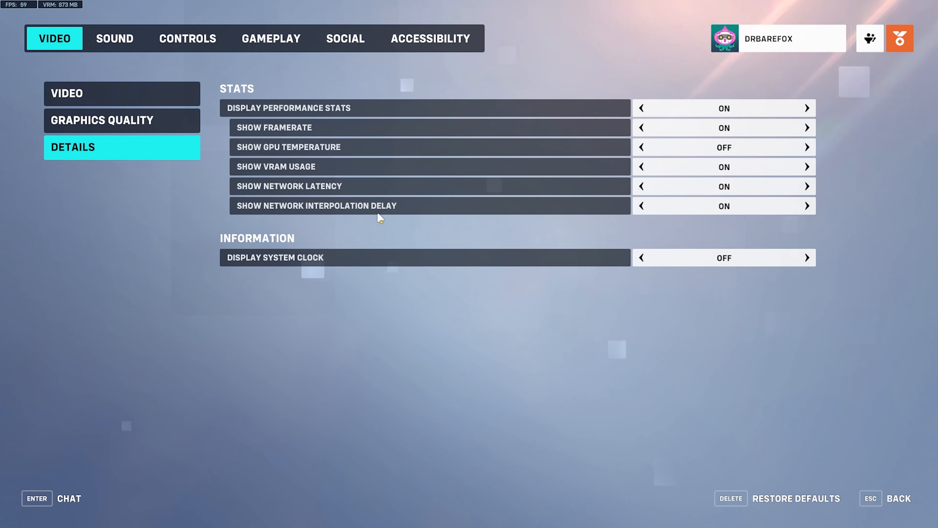
mouse_move(324, 136)
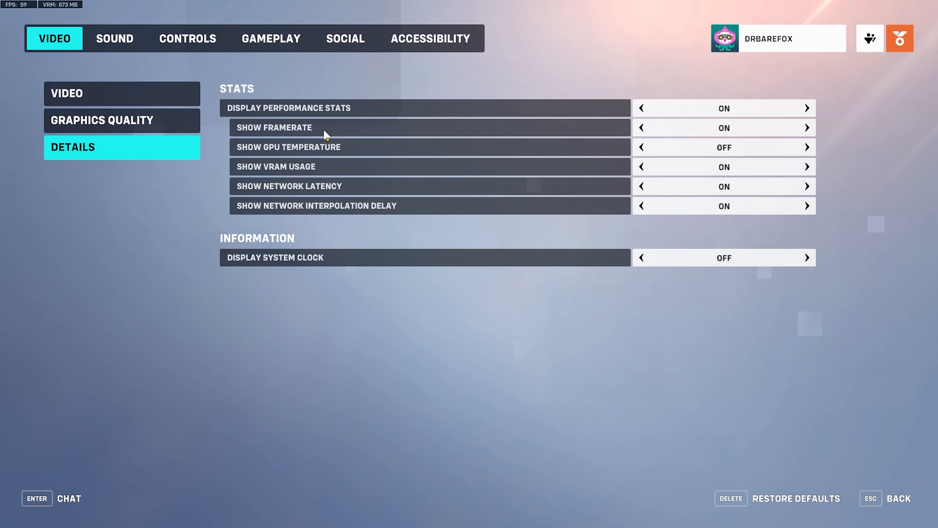
mouse_move(27, 12)
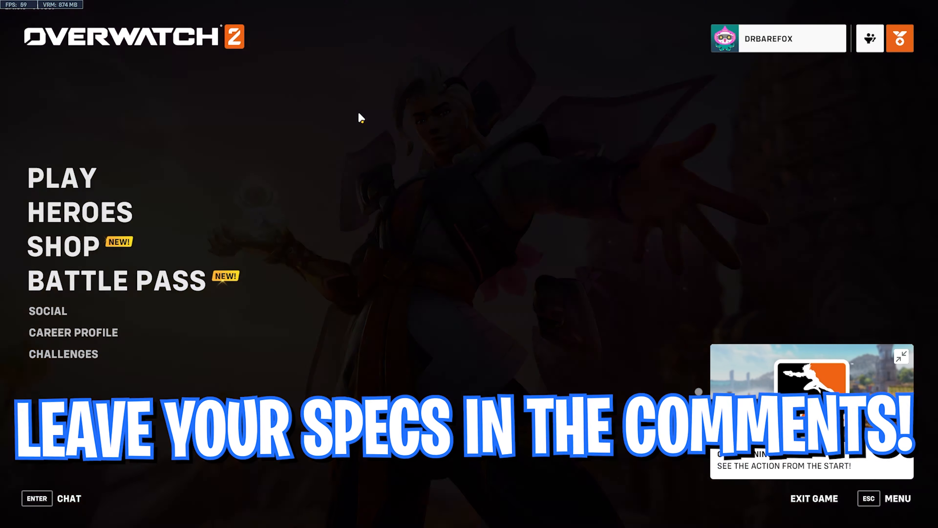
Leave the settings and return to the game menu with Escape
key("Escape")
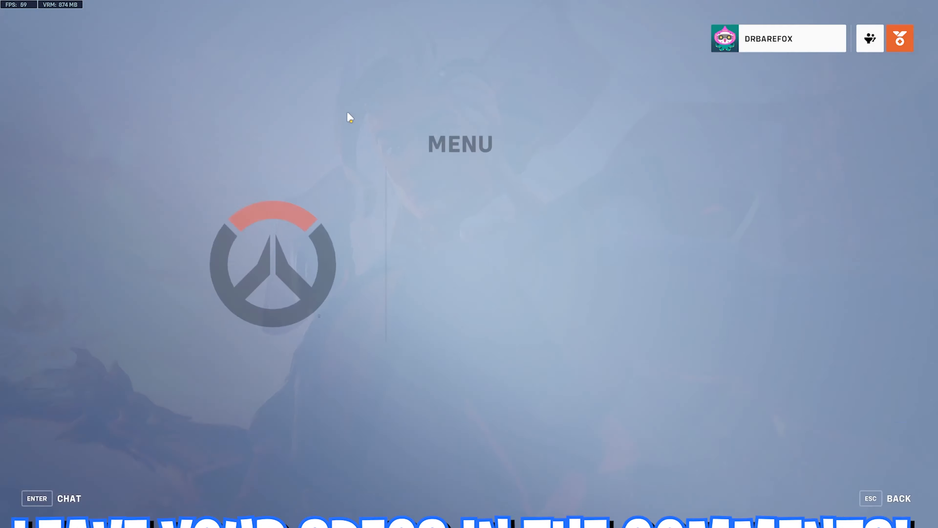